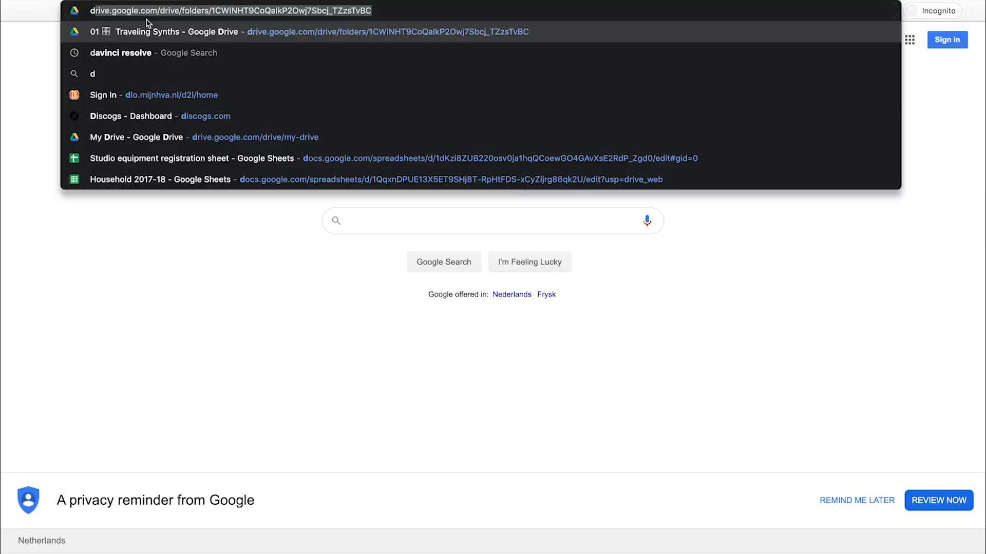
# - Open the Discogs home page, go to the full Explore listing and filter by Pop Rock
pyautogui.click(131, 116)
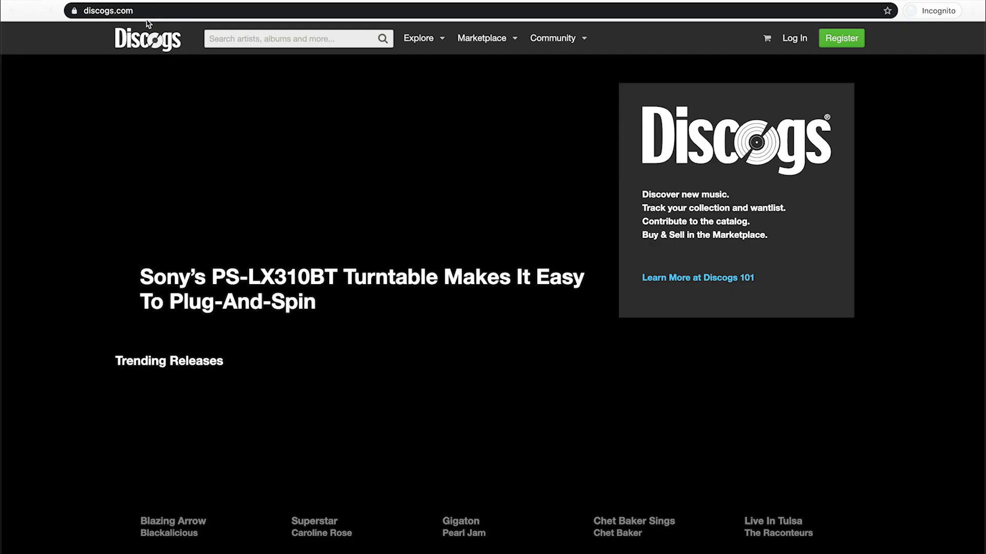
pyautogui.scroll(-3)
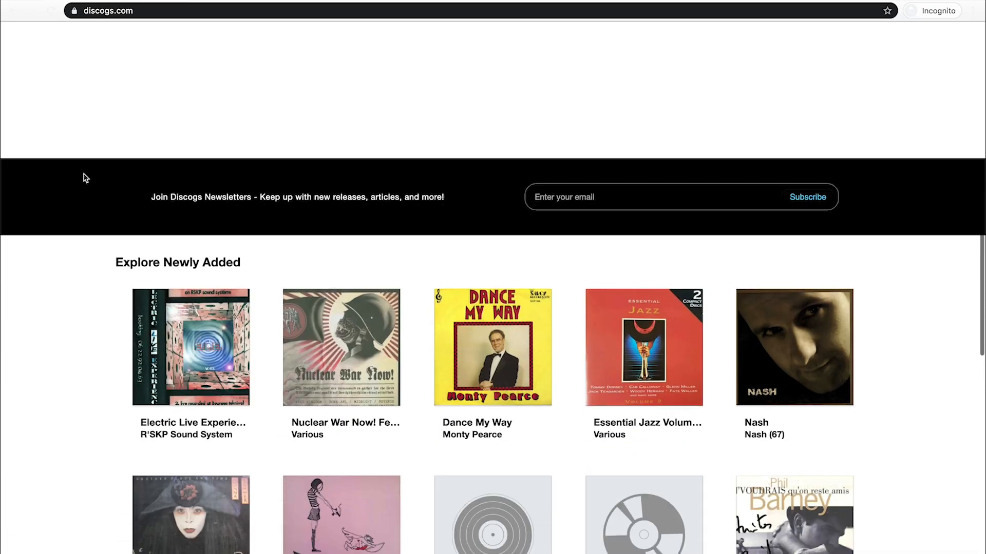
pyautogui.scroll(3)
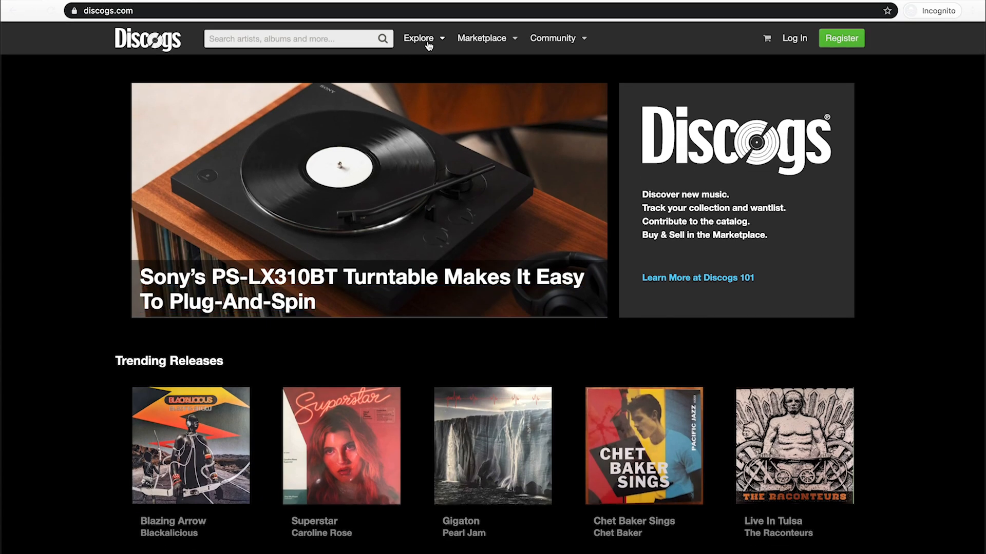
pyautogui.click(418, 38)
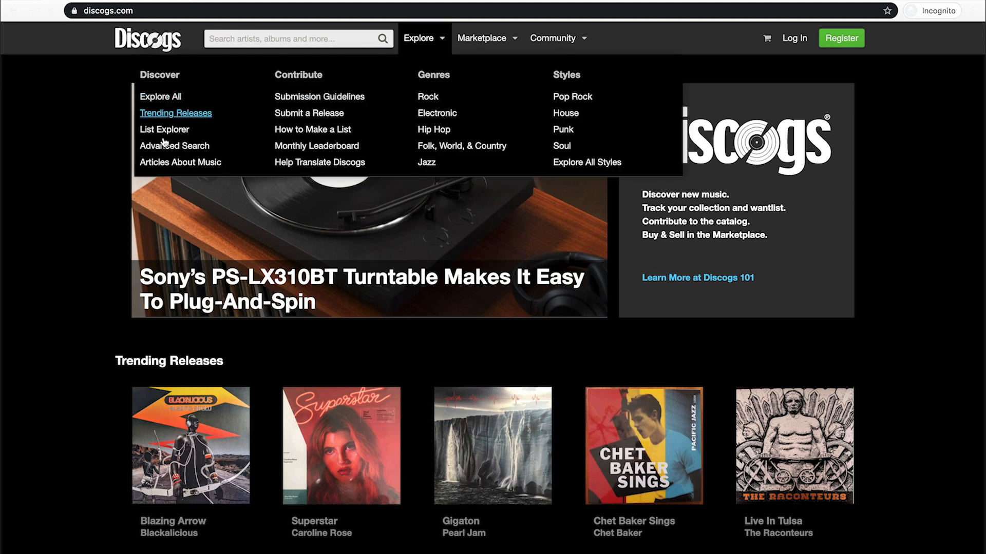
pyautogui.click(160, 96)
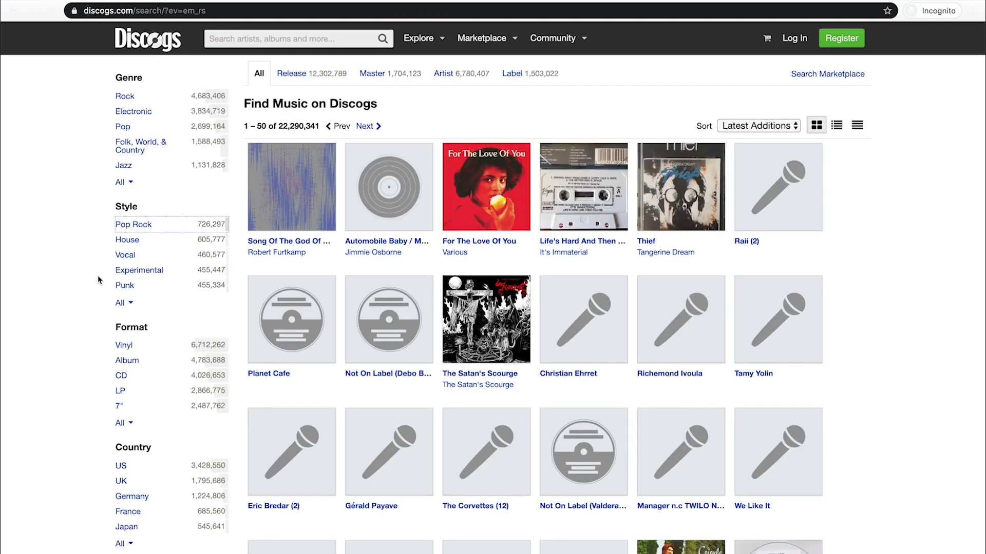
pyautogui.click(133, 224)
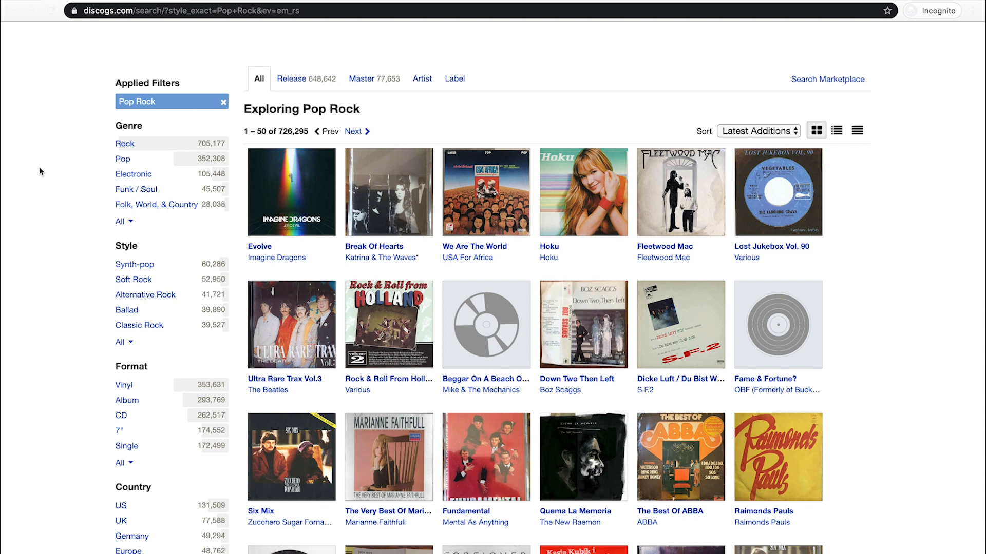
# - Open Imagine Dragons' Evolve release and scroll through its tracklist and credits
pyautogui.click(290, 193)
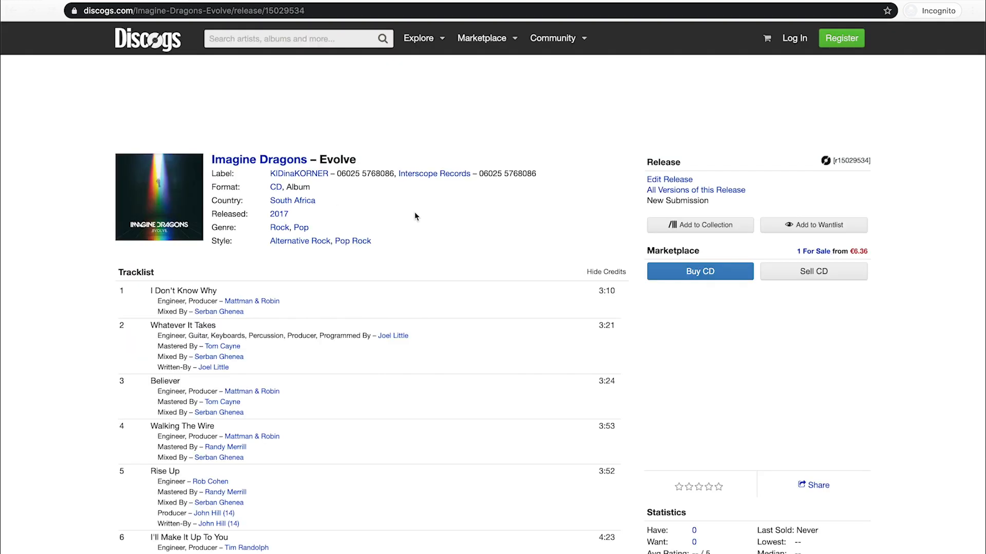
pyautogui.scroll(-3)
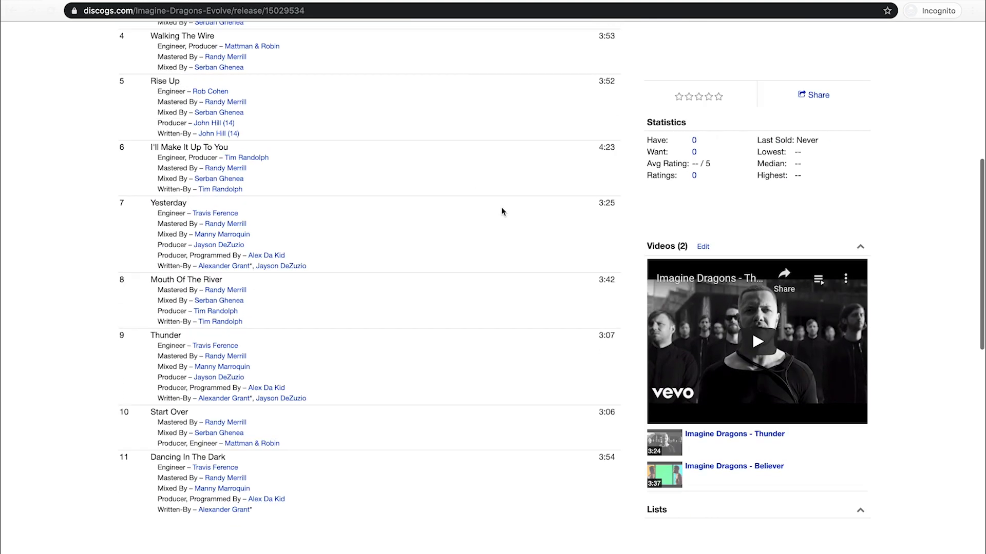
pyautogui.scroll(-3)
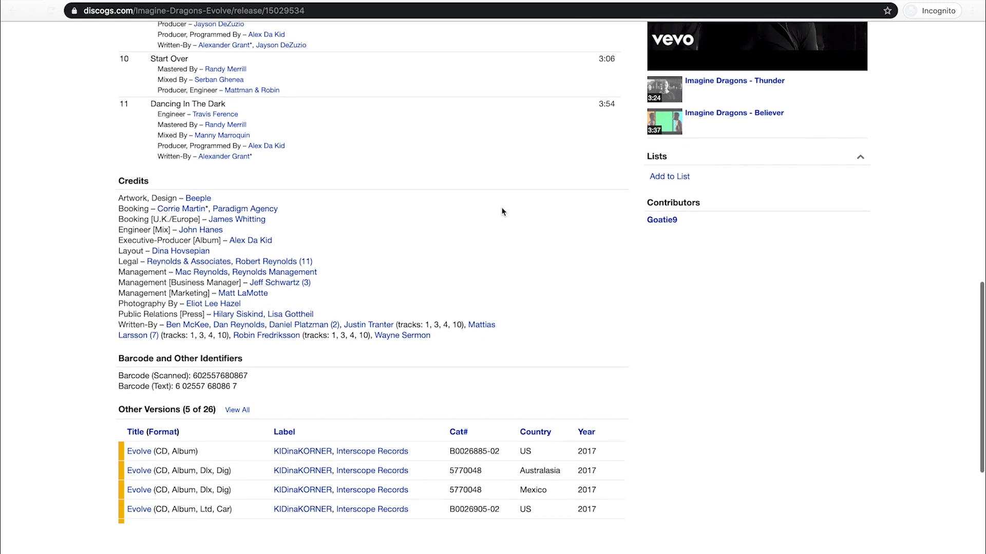
pyautogui.scroll(-3)
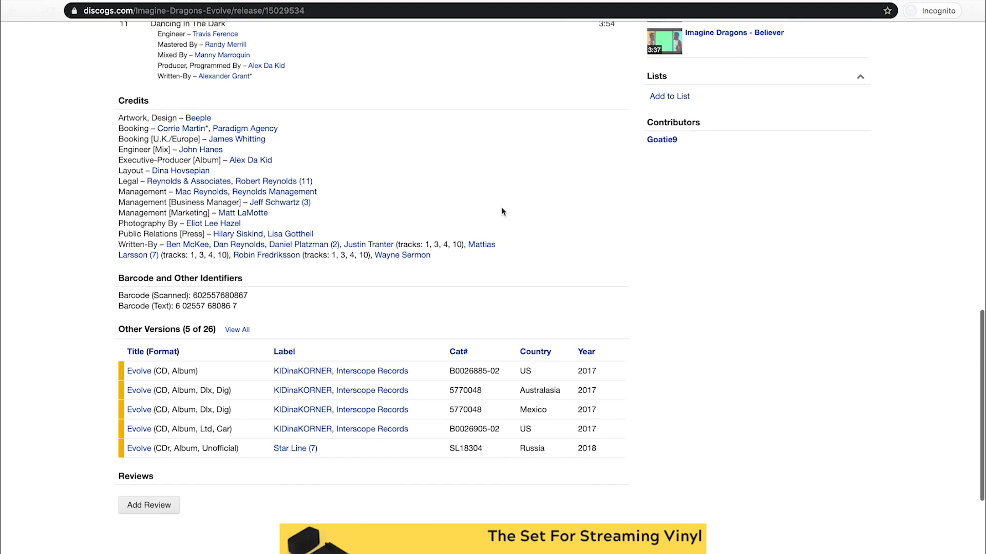
pyautogui.scroll(3)
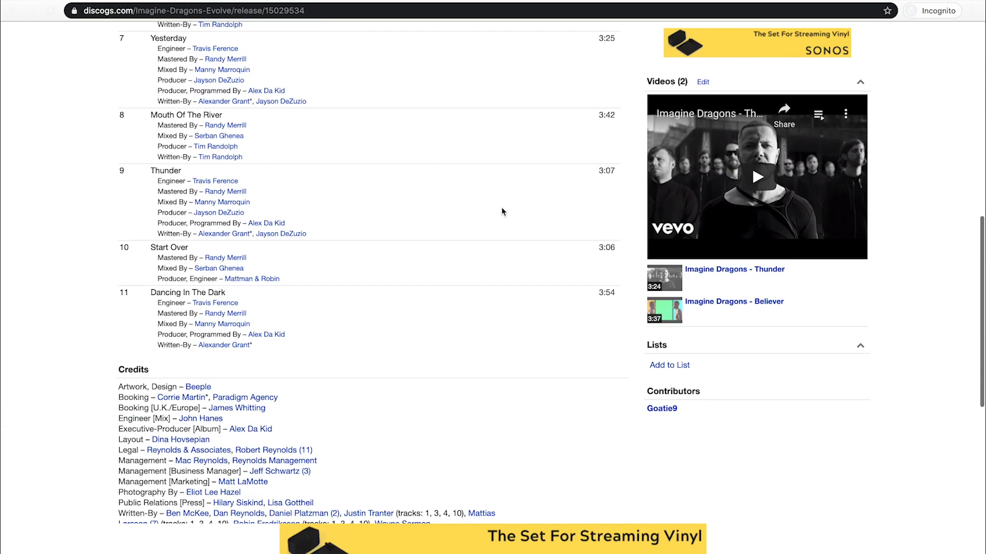
pyautogui.scroll(3)
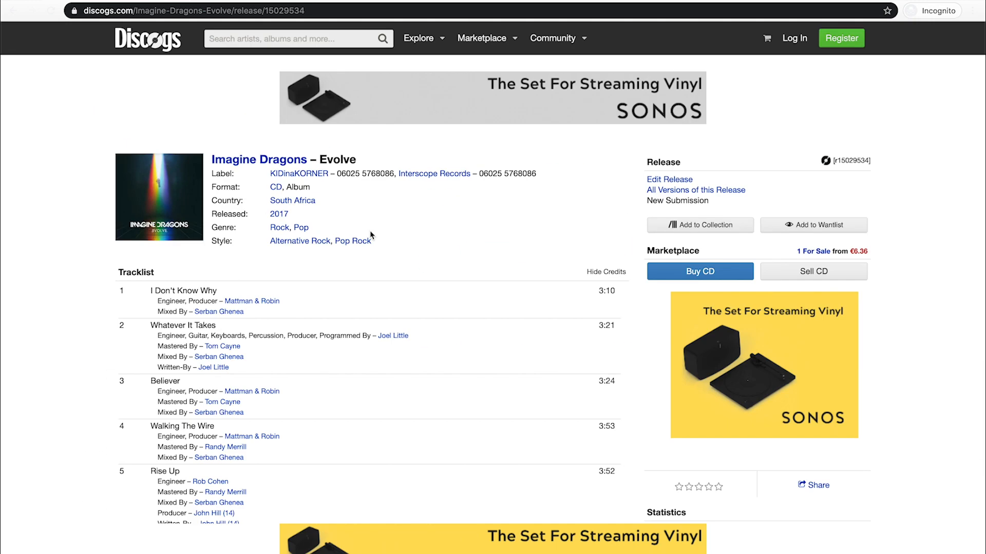
pyautogui.scroll(-3)
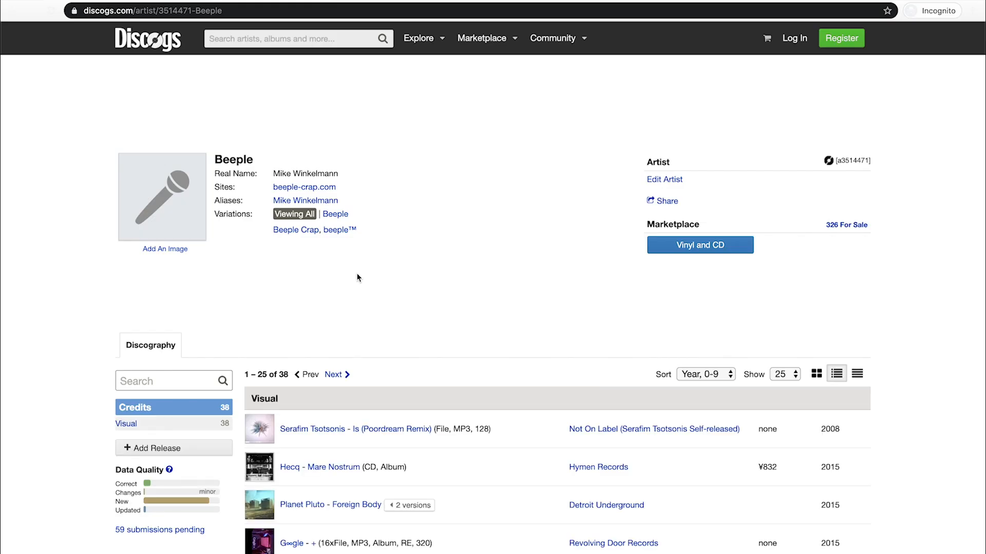
pyautogui.scroll(-3)
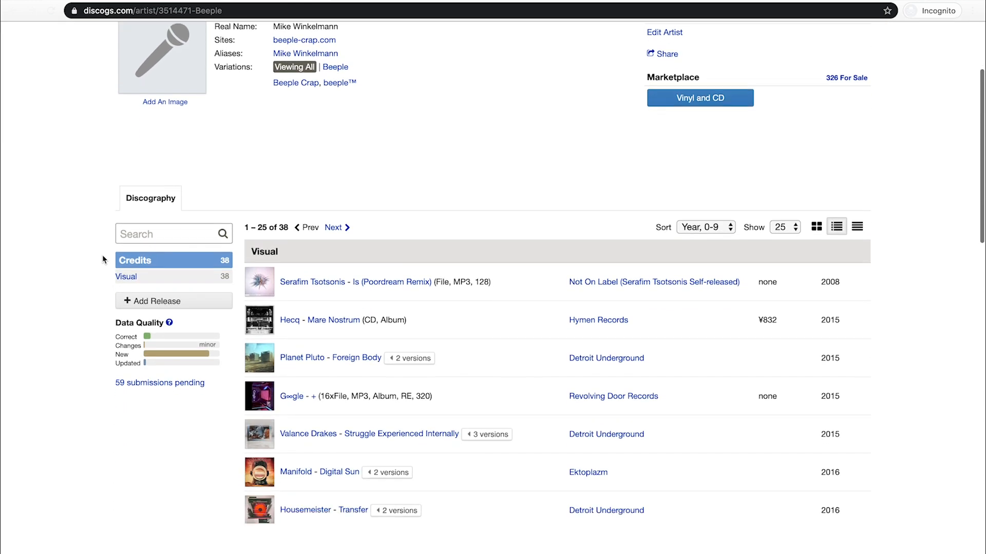
pyautogui.scroll(-3)
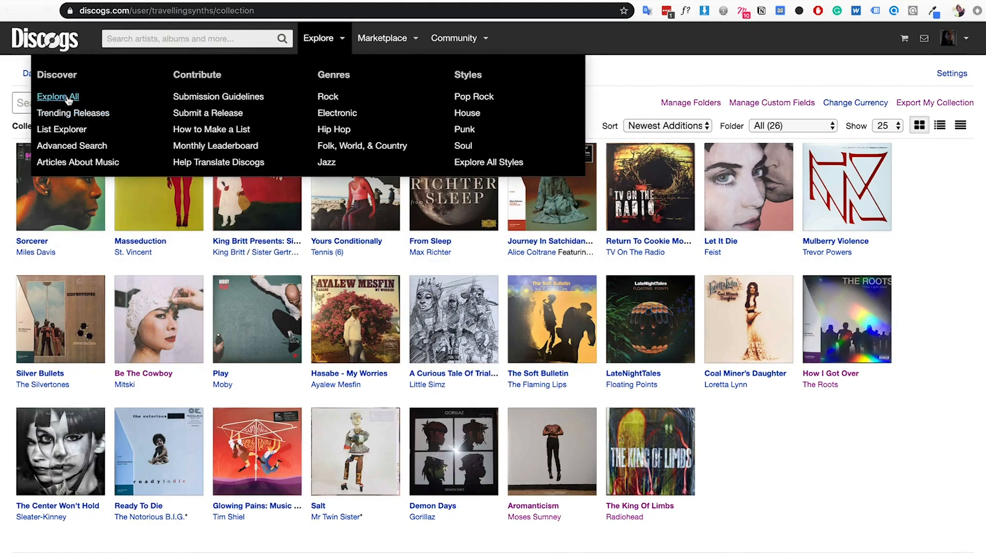
# - Go to Explore All, then Community Groups, and list recent threads from all groups
pyautogui.click(58, 96)
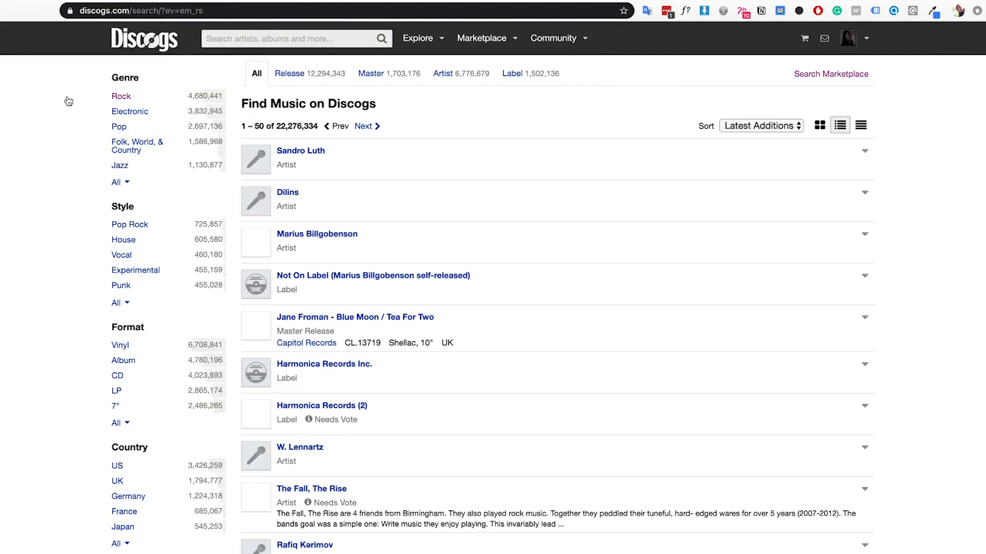
pyautogui.moveTo(91, 190)
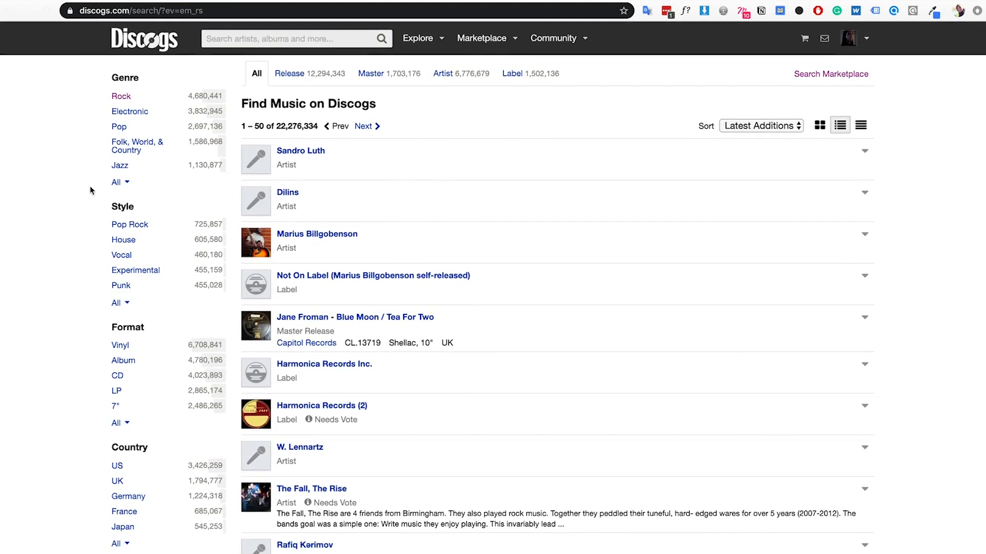
pyautogui.moveTo(819, 125)
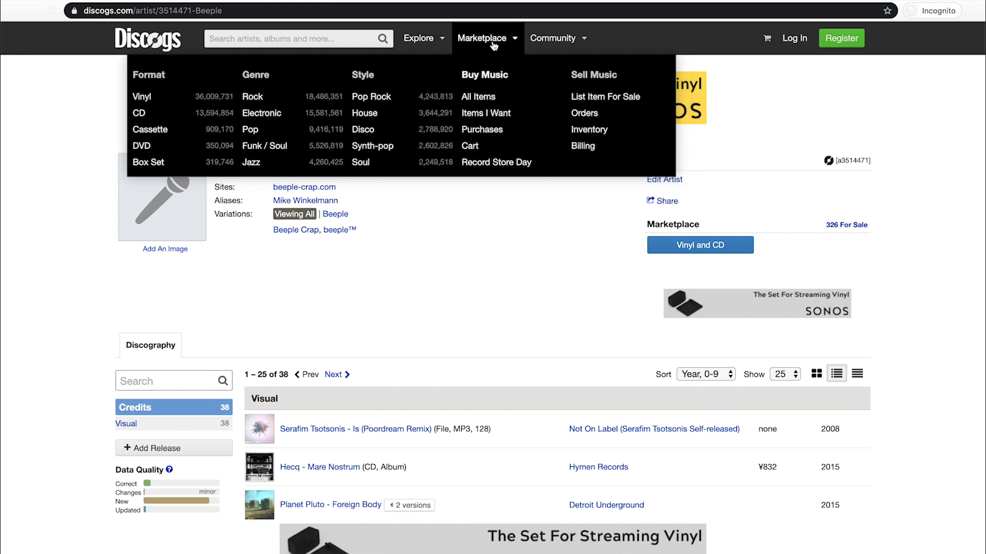
pyautogui.click(553, 38)
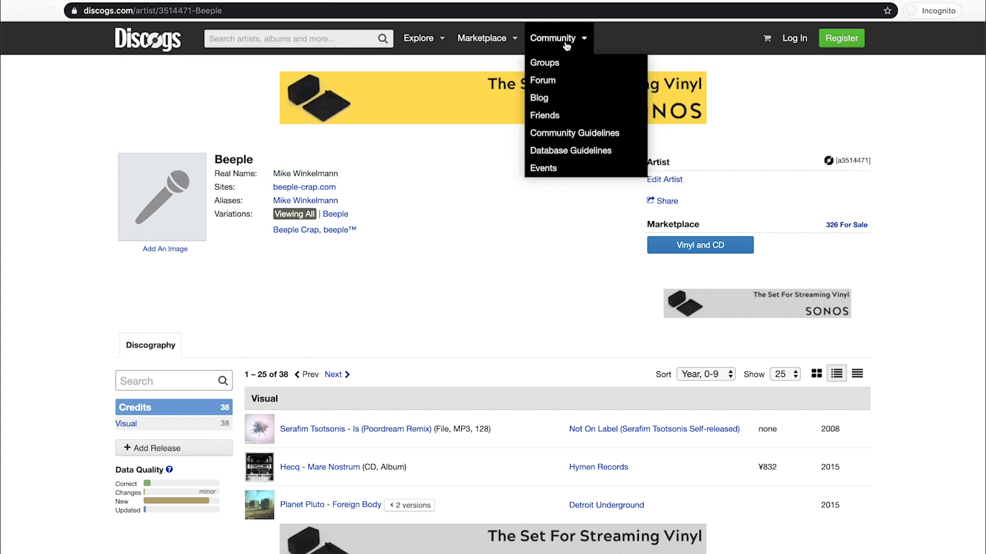
pyautogui.moveTo(544, 62)
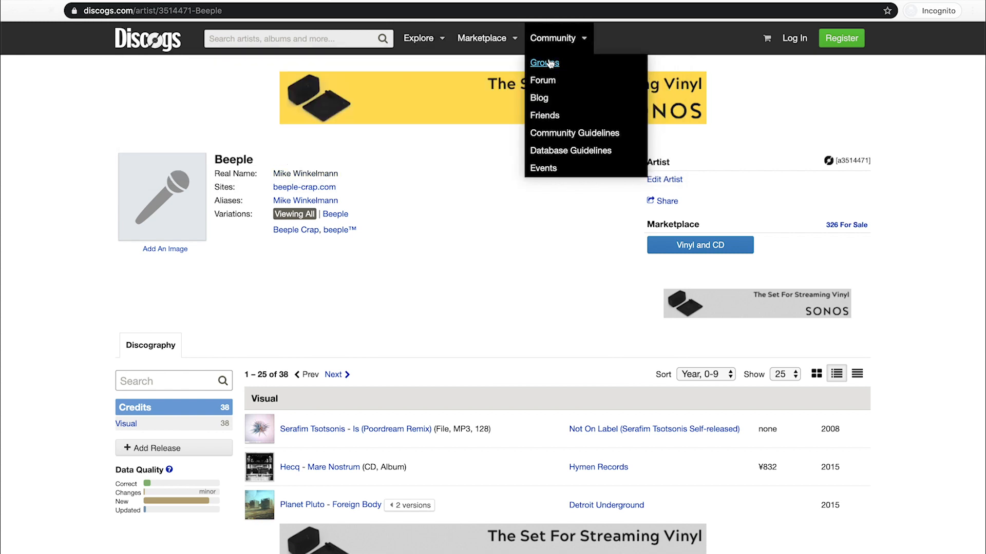
pyautogui.click(543, 62)
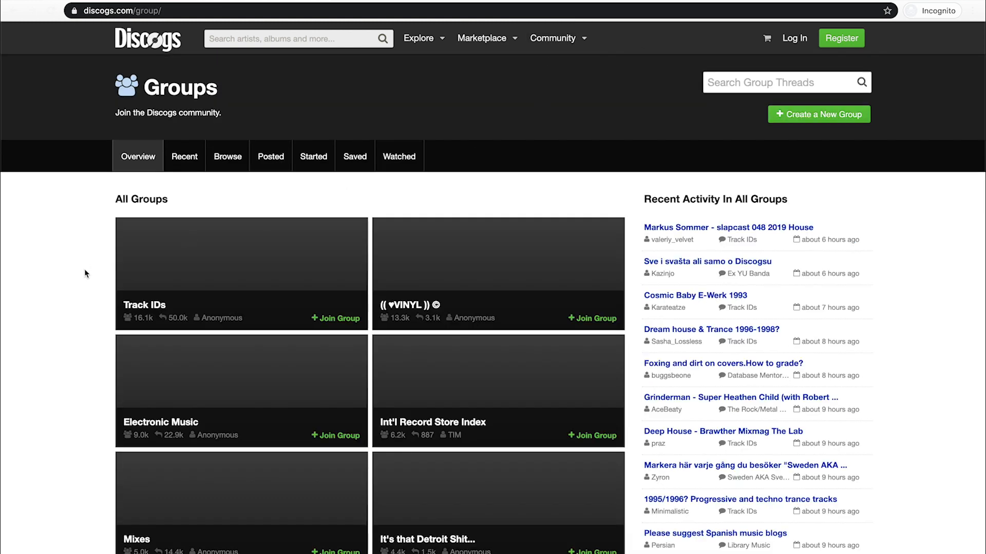
pyautogui.scroll(-3)
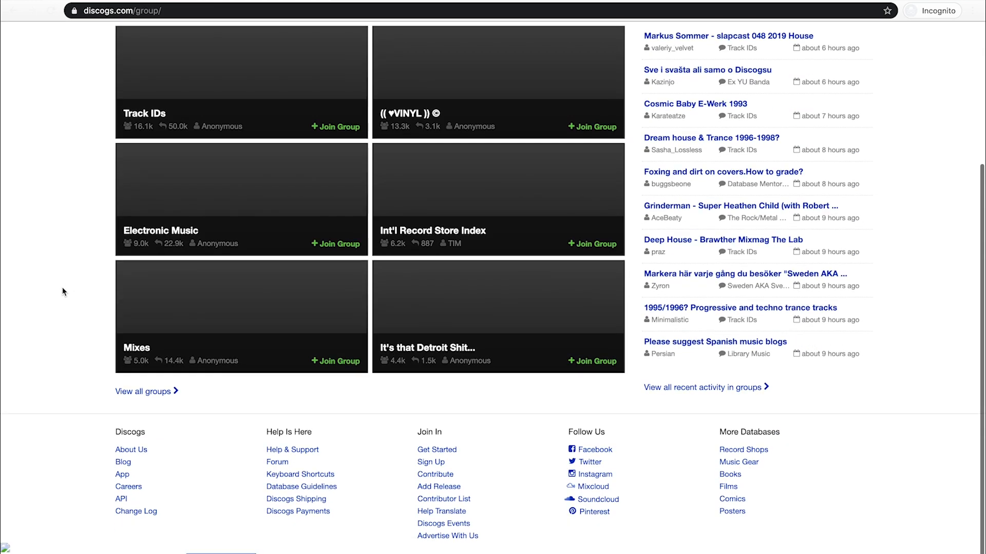
pyautogui.scroll(3)
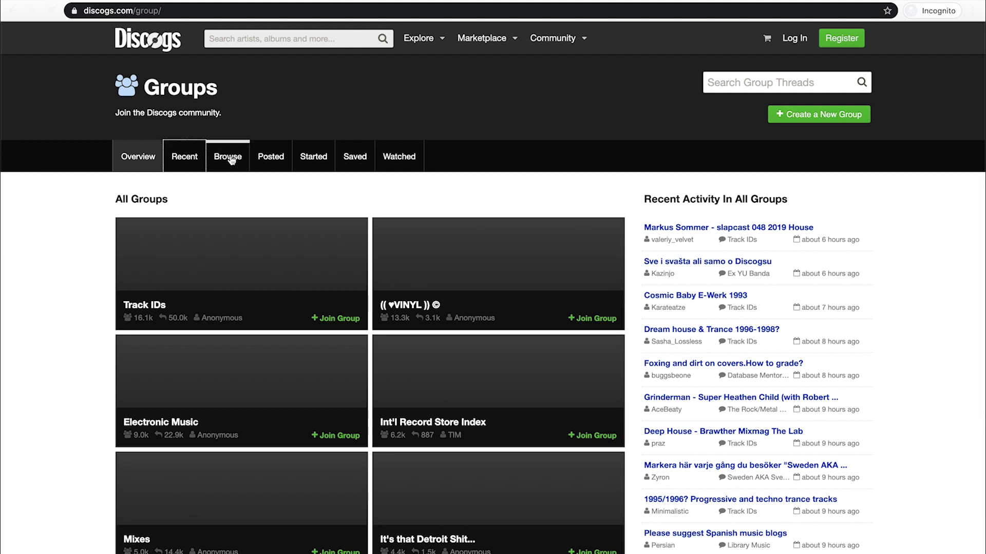
pyautogui.click(184, 157)
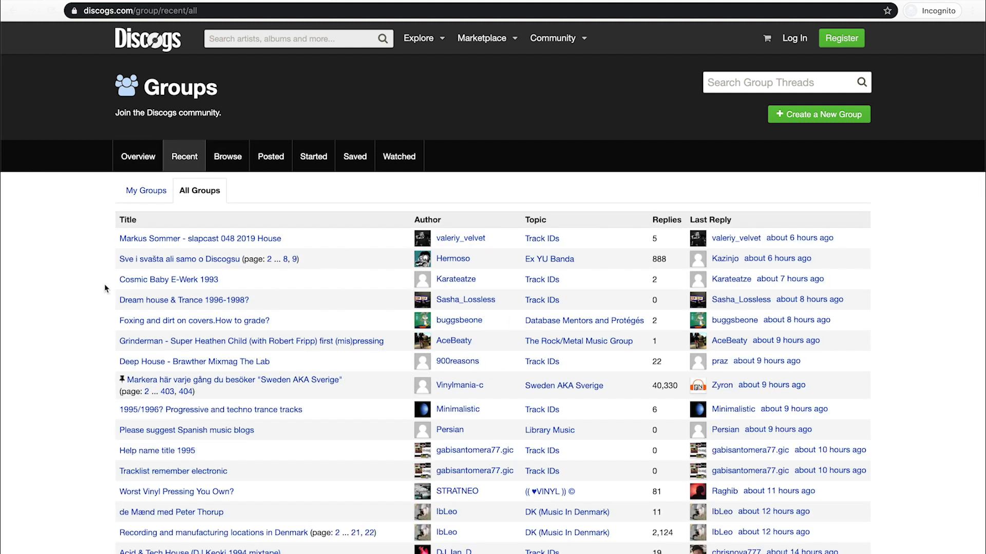
pyautogui.scroll(-3)
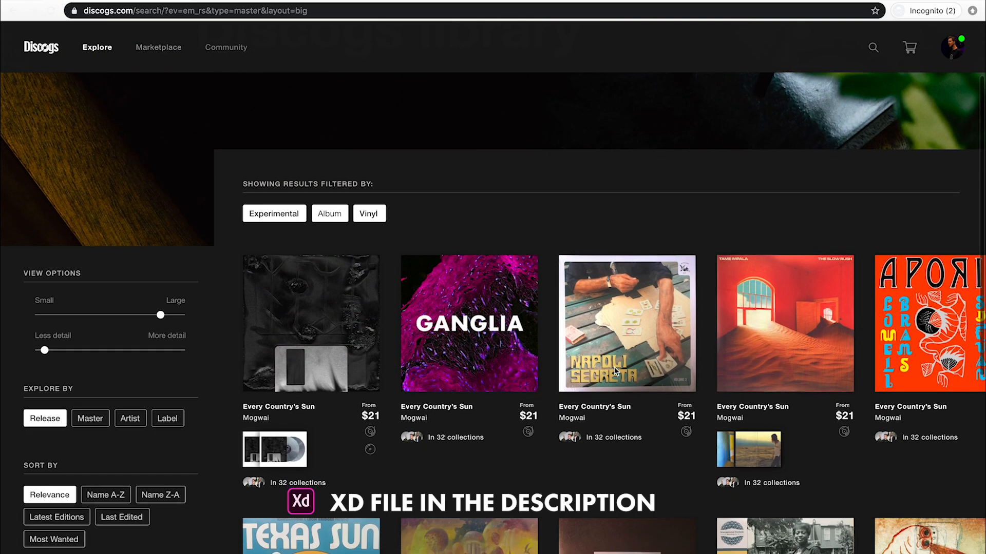
# - Scroll through the dark Explore prototype's filter sidebar and album tiles
pyautogui.scroll(-3)
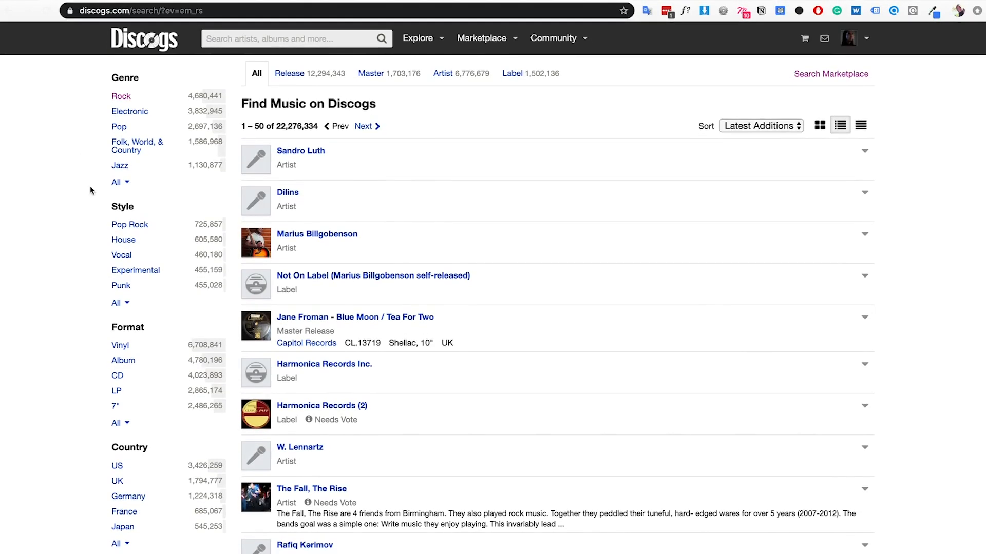
pyautogui.moveTo(819, 125)
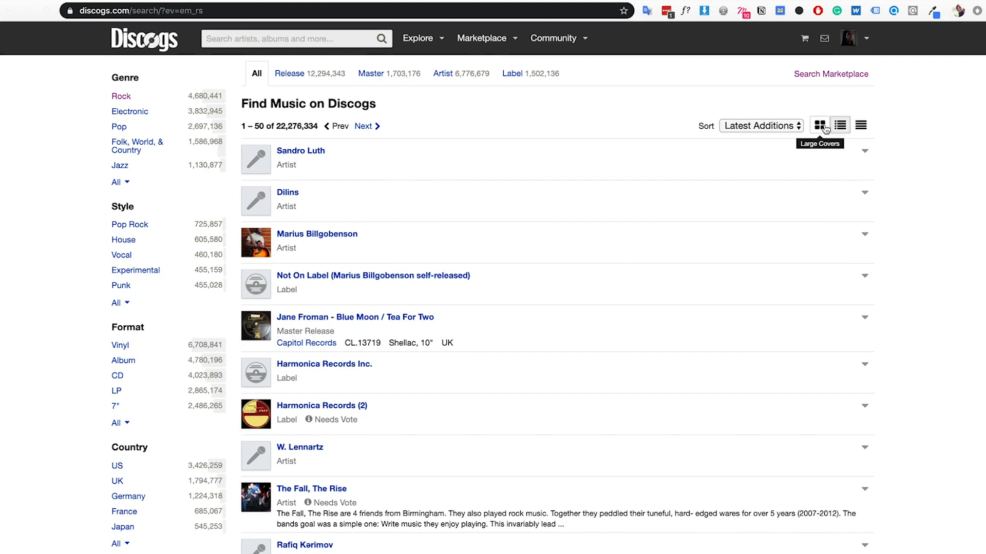
# - Filter the explore results to Electronic and Funk / Soul genres, releases only
pyautogui.click(819, 125)
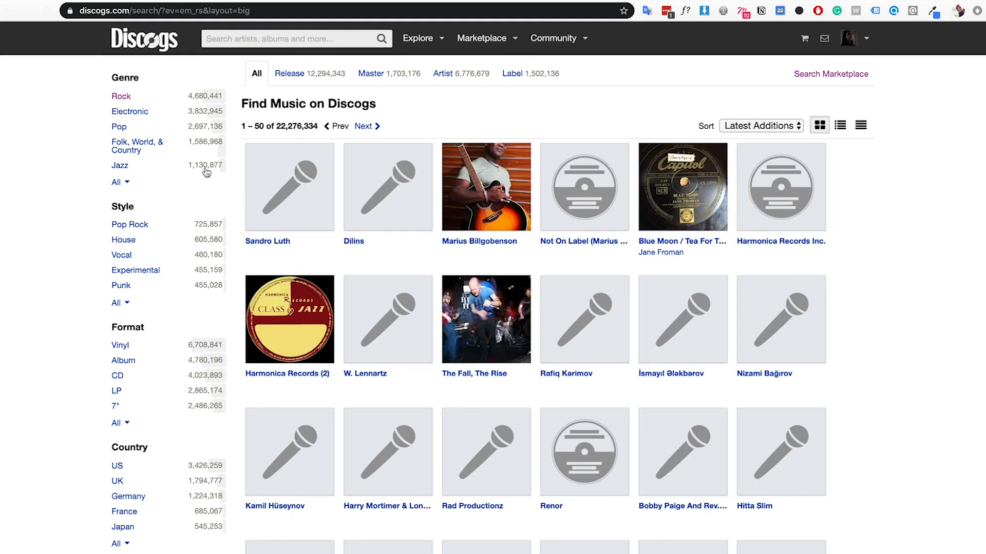
pyautogui.moveTo(118, 129)
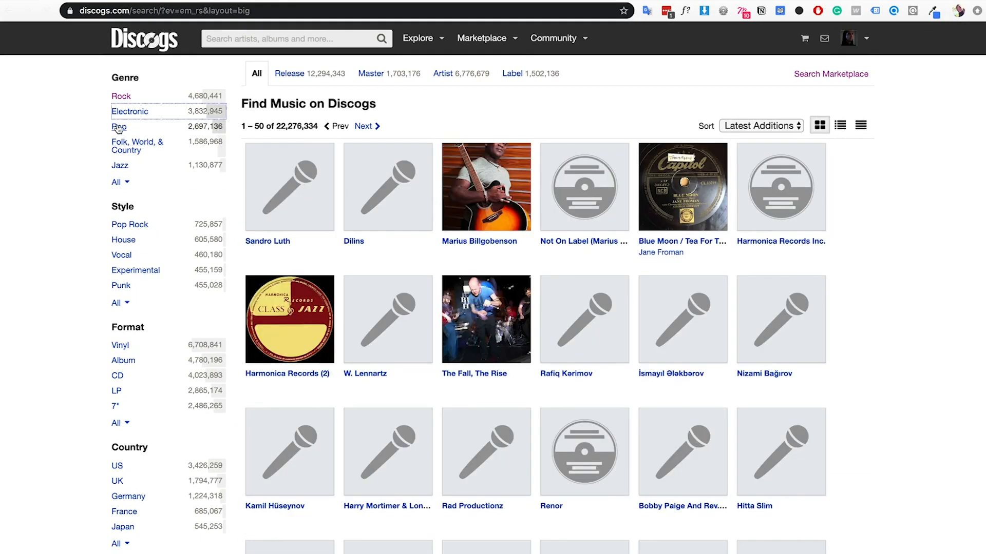
pyautogui.click(129, 111)
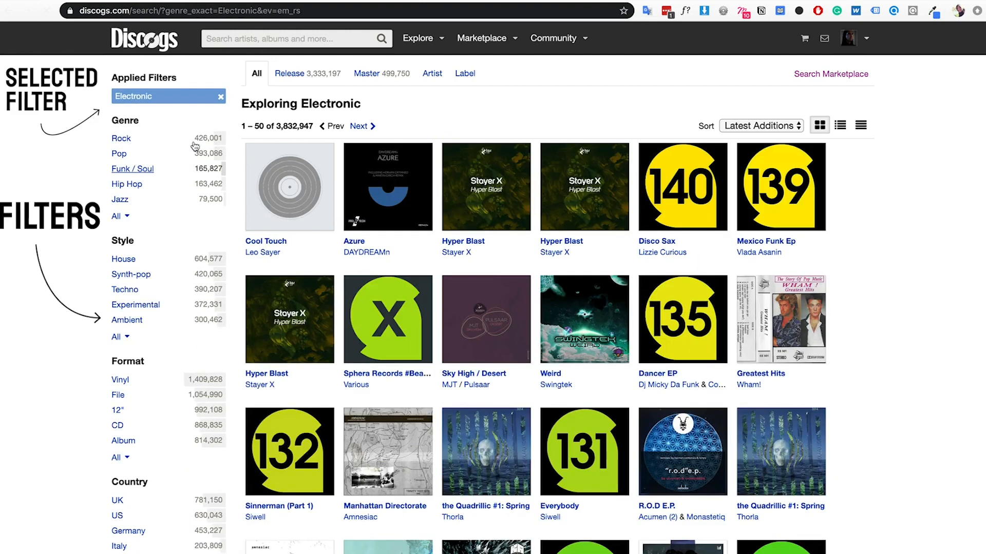
pyautogui.click(132, 168)
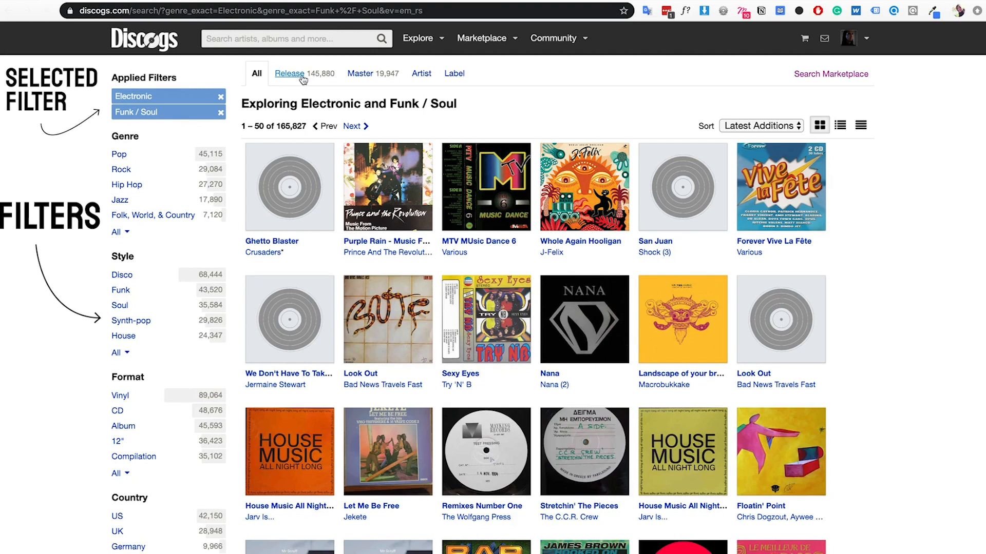
pyautogui.click(289, 73)
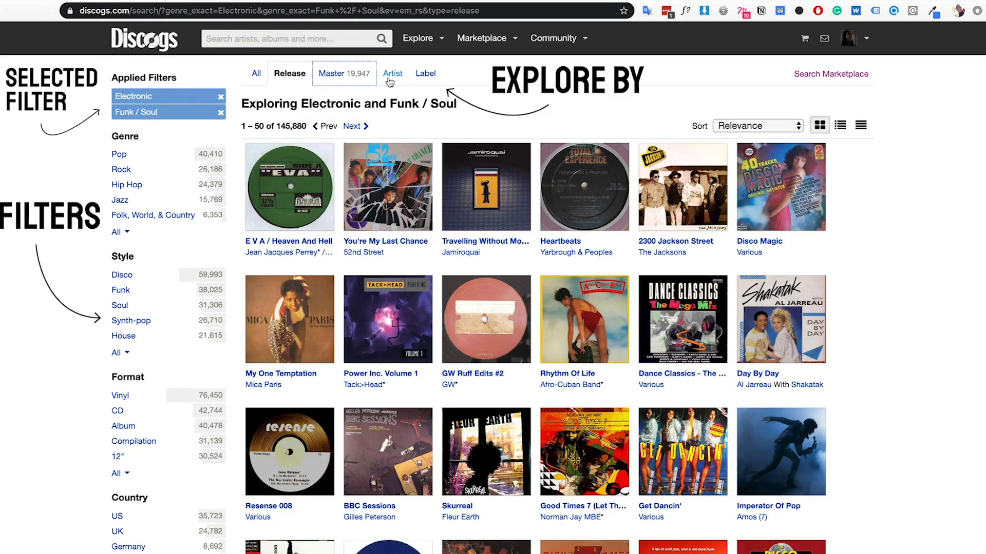
# - Try the Text With Covers view and sort menu, then return to the cover grid
pyautogui.click(839, 125)
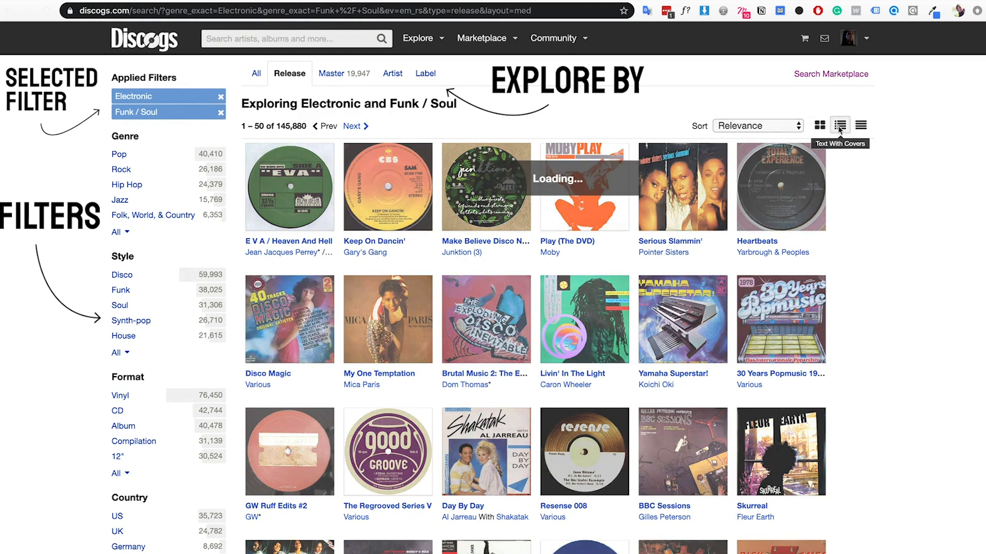
pyautogui.click(758, 126)
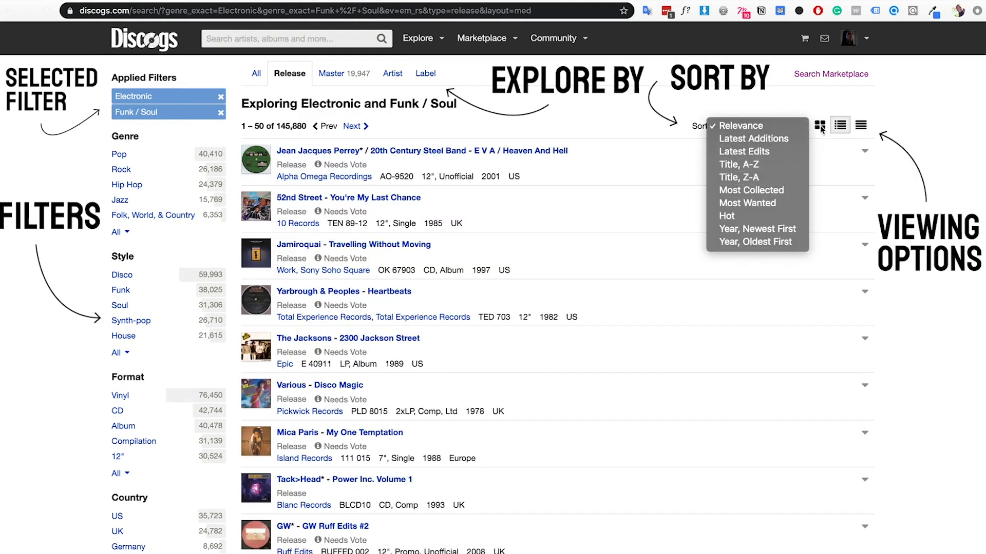
pyautogui.click(819, 125)
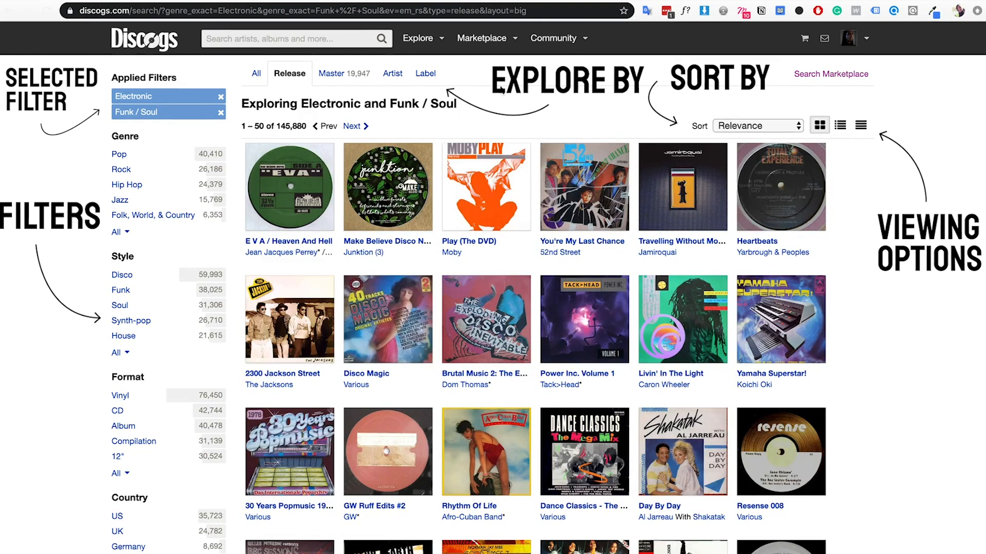
# - Browse Marketplace vinyl listings and view a member's record collection
pyautogui.click(482, 38)
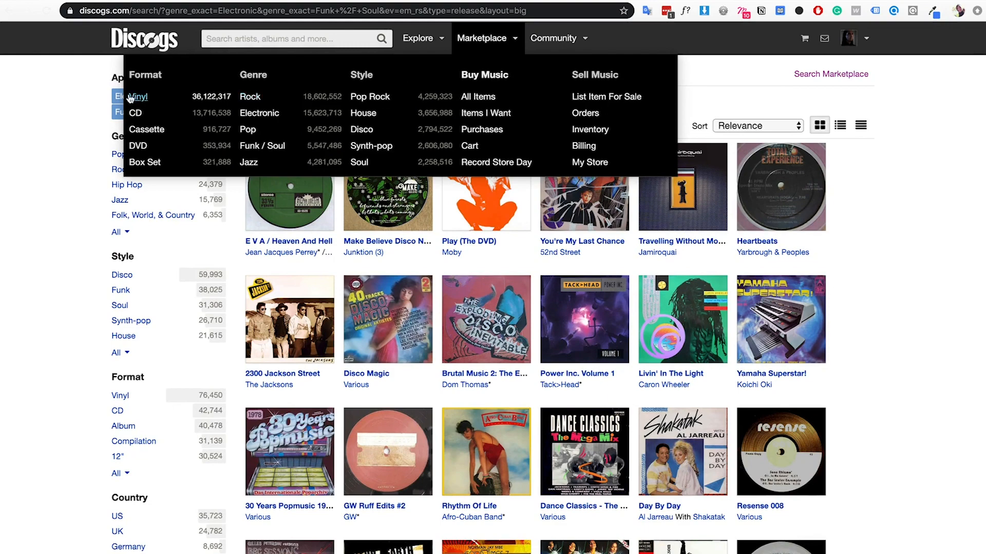
pyautogui.click(137, 96)
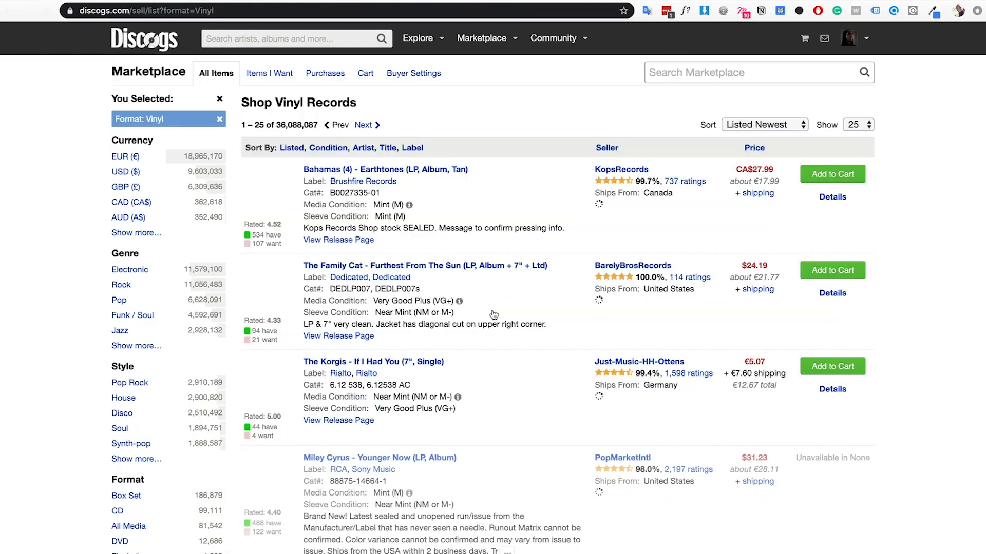
pyautogui.scroll(-3)
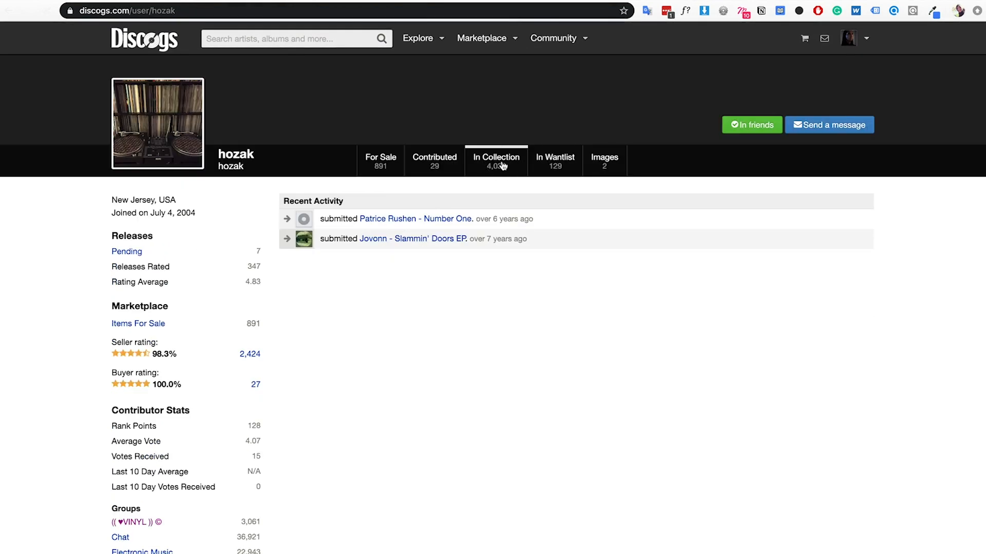
pyautogui.click(495, 159)
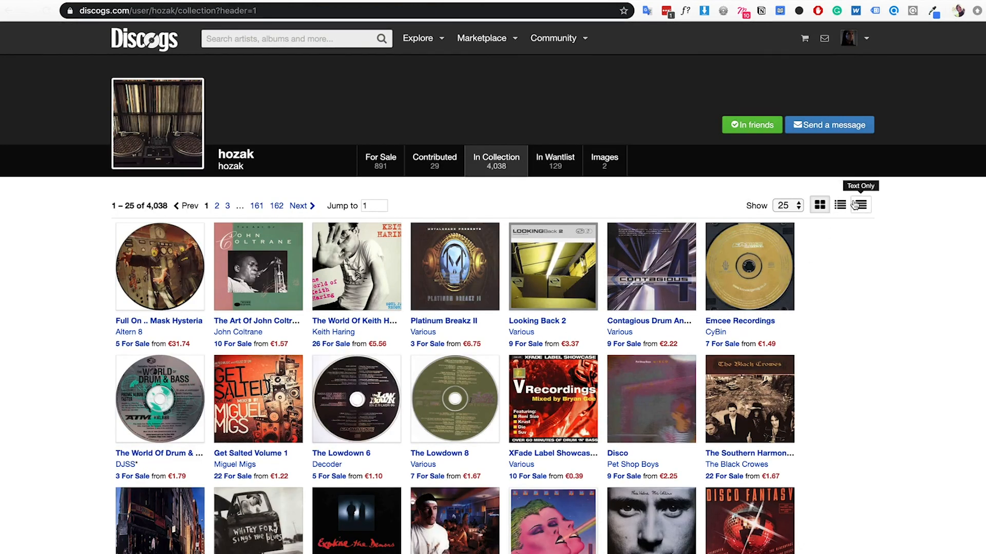
pyautogui.moveTo(795, 211)
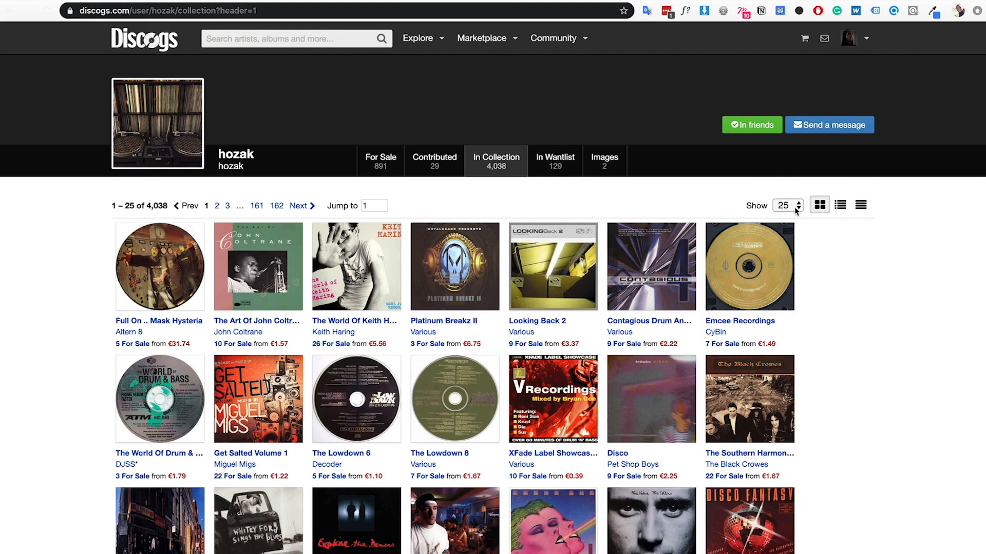
pyautogui.moveTo(671, 267)
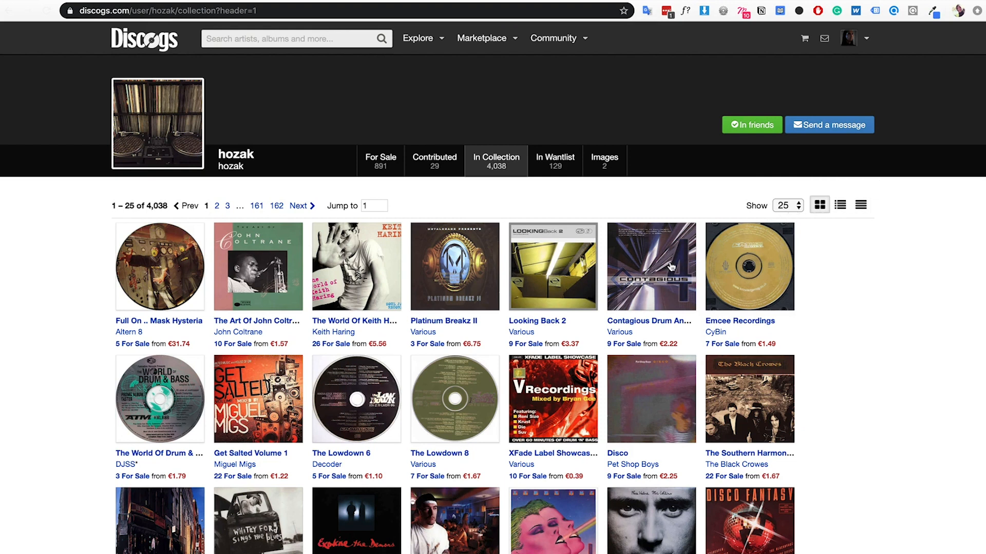
pyautogui.moveTo(650, 242)
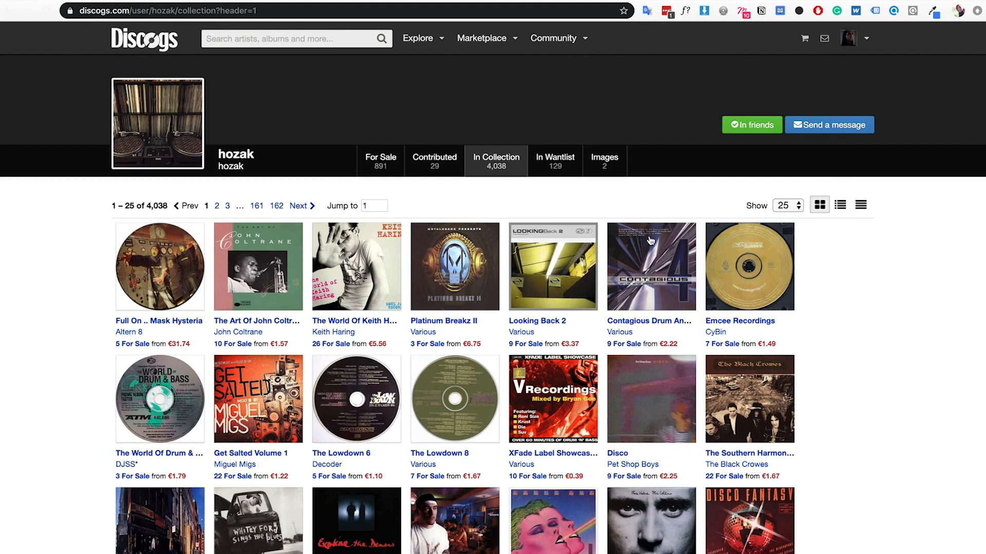
# - Open your own record collection from the account menu and scroll through it
pyautogui.click(868, 37)
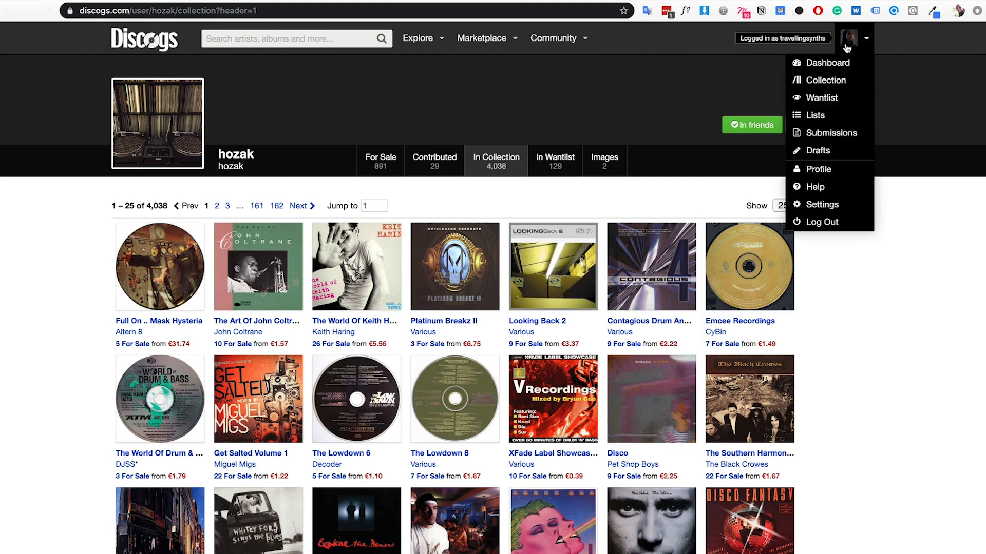
pyautogui.moveTo(827, 80)
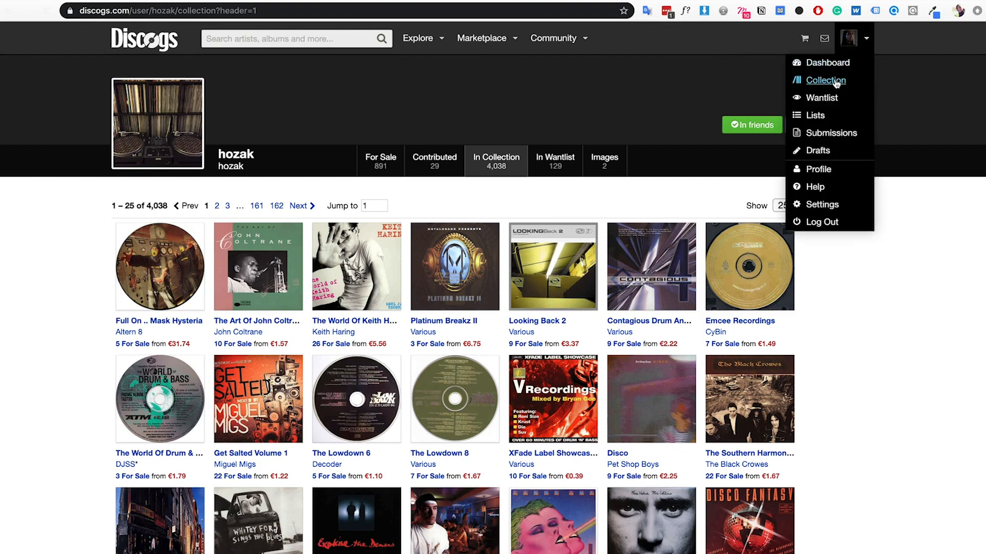
pyautogui.click(827, 80)
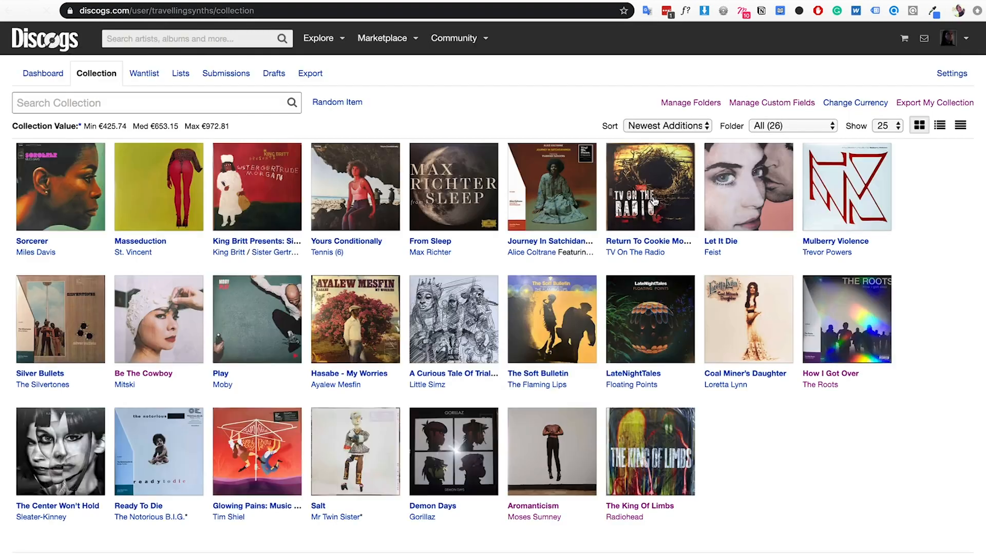
pyautogui.moveTo(664, 228)
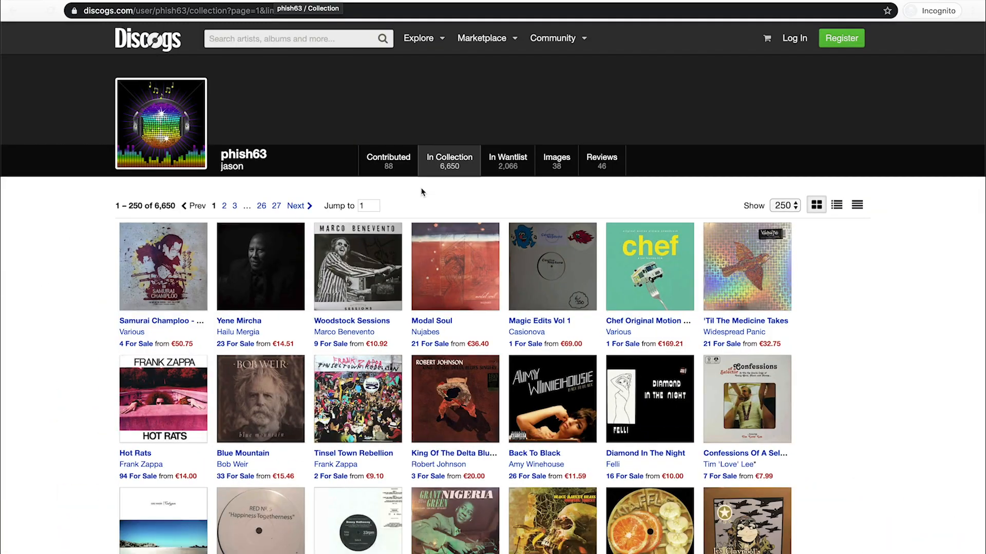
pyautogui.scroll(-3)
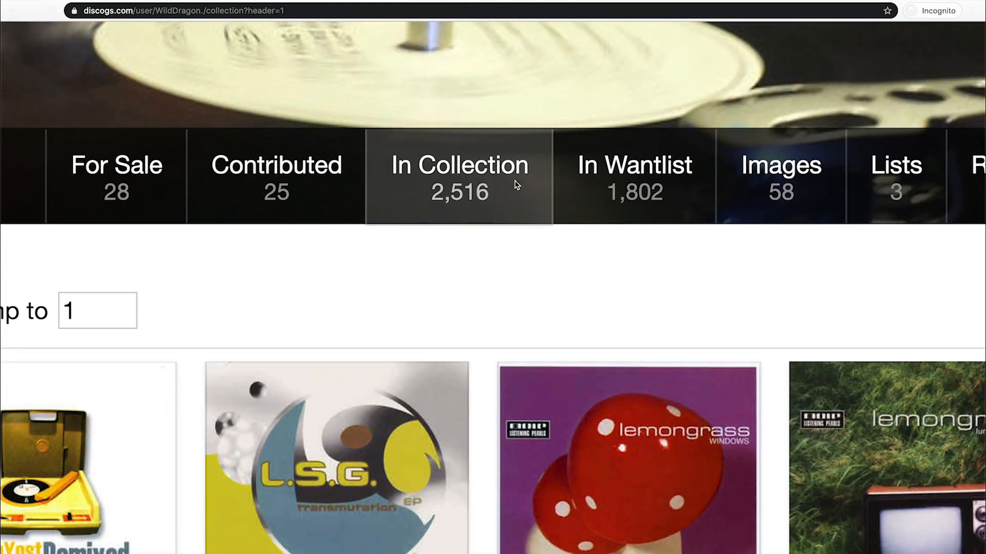
pyautogui.scroll(-3)
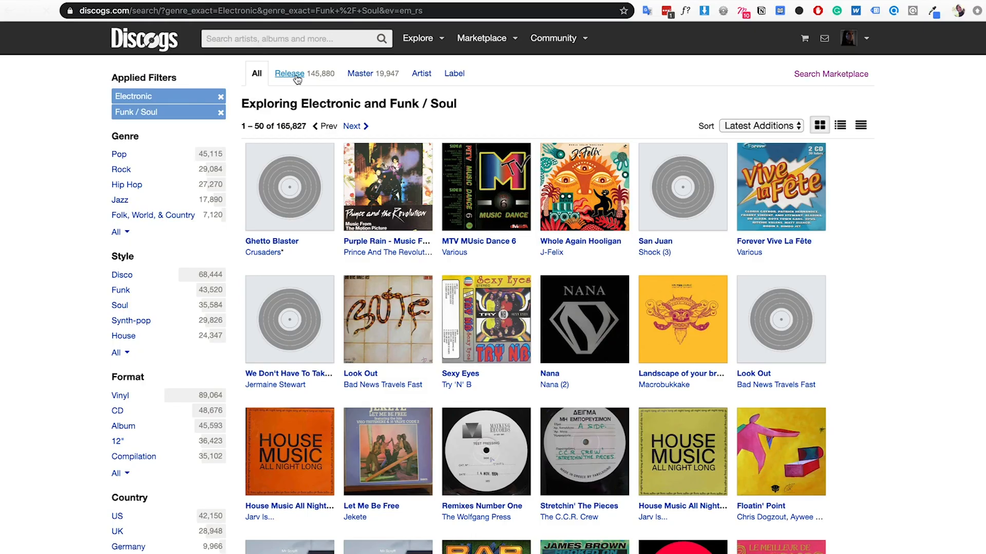
# - Switch the Electronic and Funk / Soul results from Release to the Master tab
pyautogui.click(289, 74)
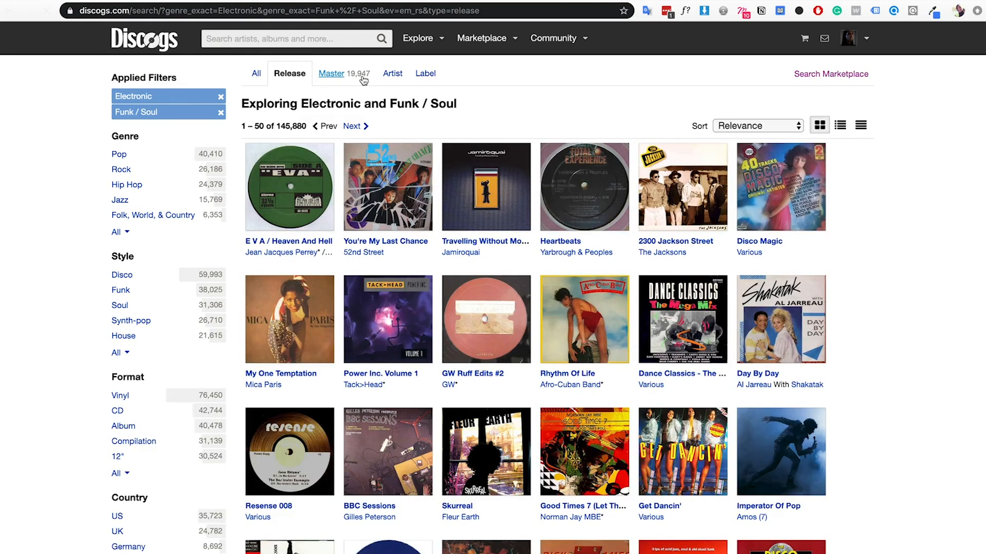
pyautogui.moveTo(336, 78)
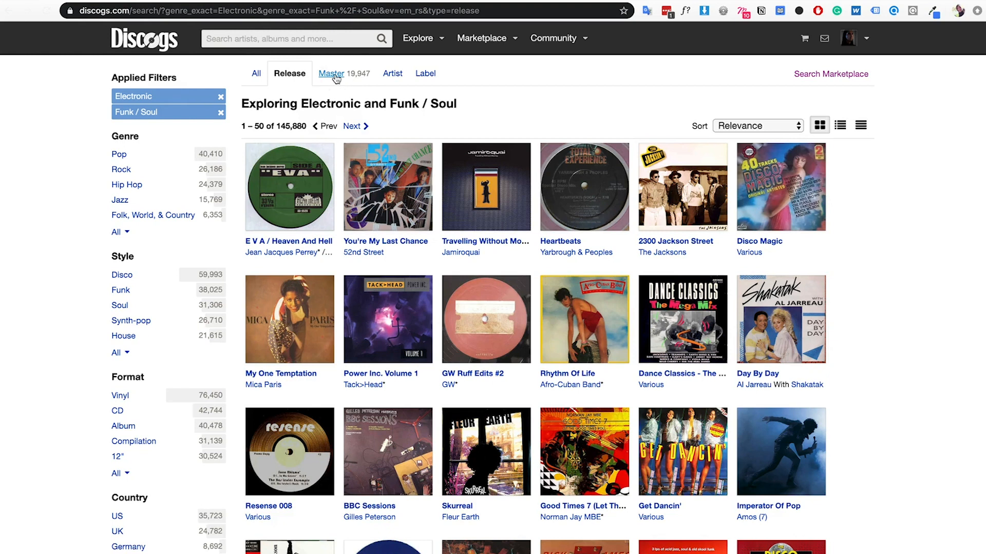
pyautogui.moveTo(382, 81)
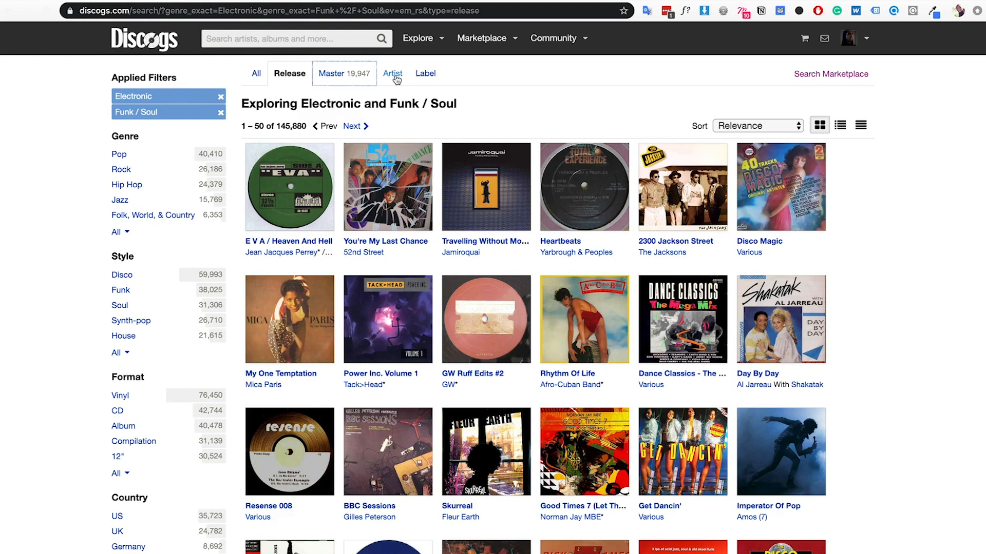
pyautogui.click(332, 73)
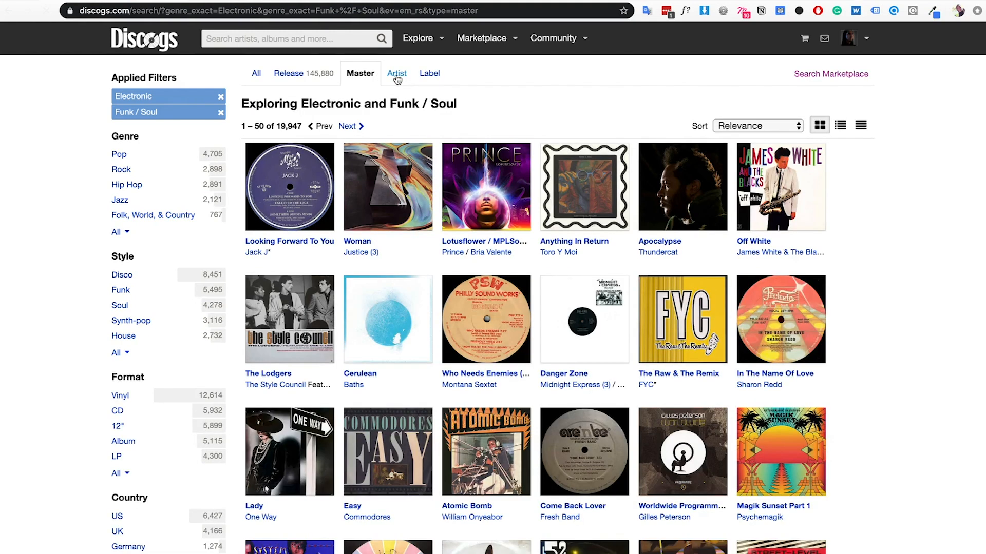
pyautogui.click(396, 74)
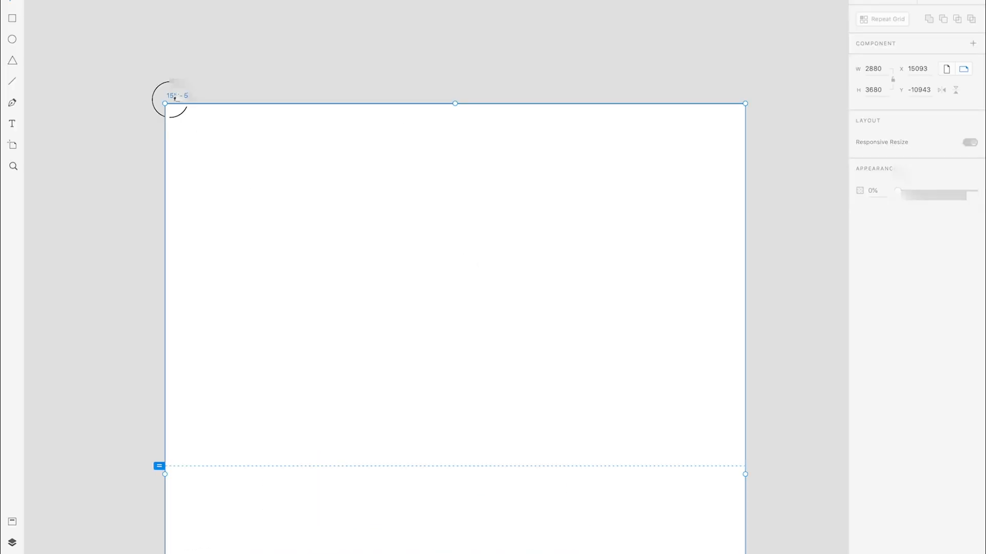
# - Set the explore artboard background to near black
pyautogui.click(876, 268)
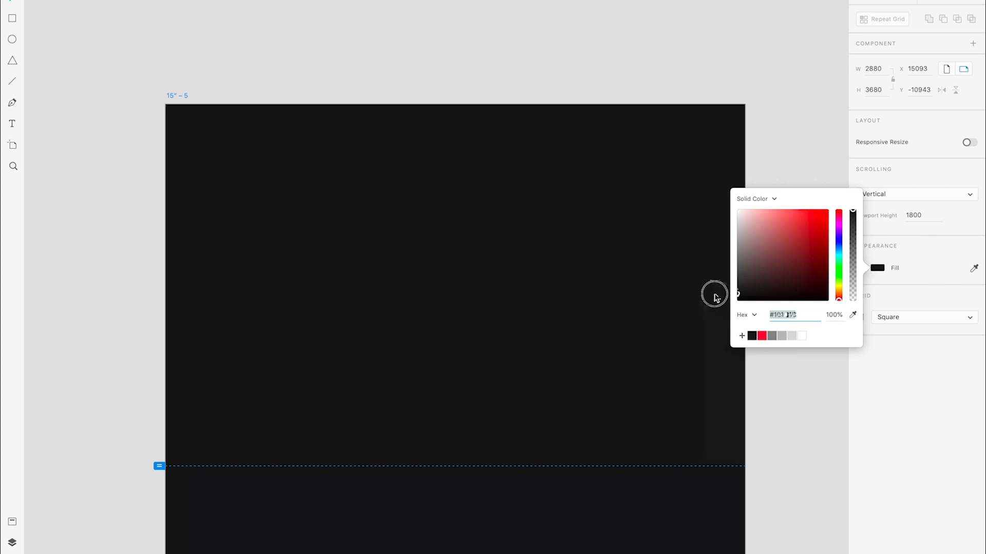
pyautogui.click(579, 247)
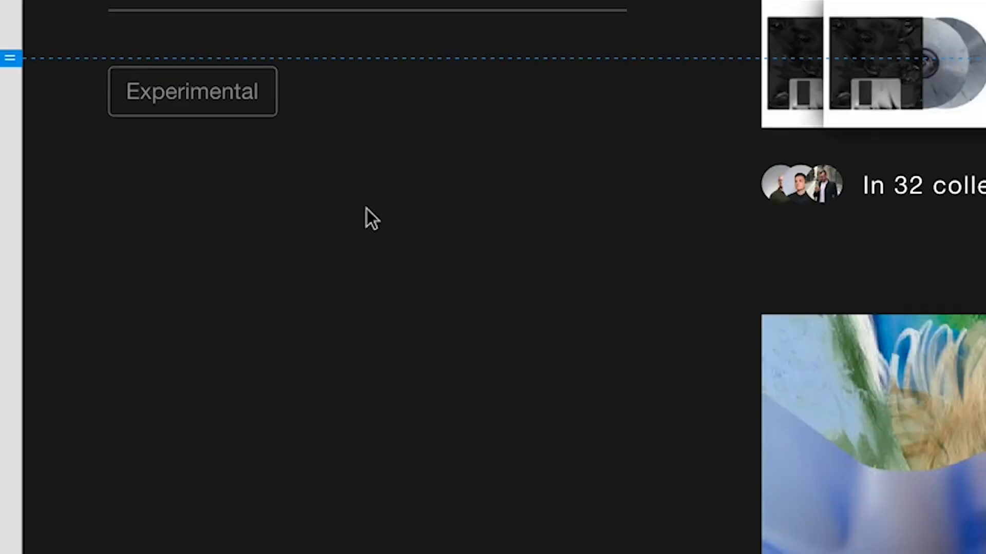
pyautogui.scroll(3)
pyautogui.write('V')
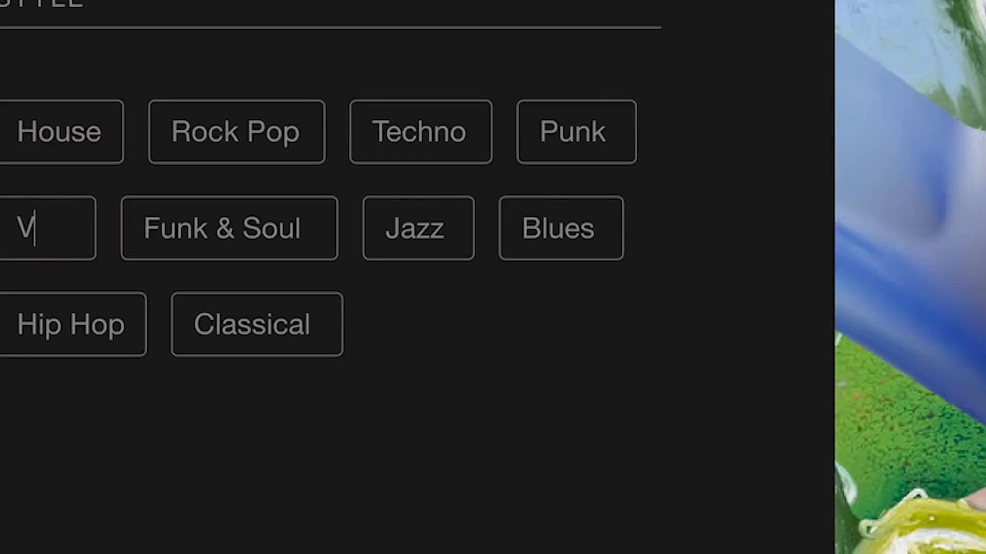
# - Relabel a style tag to Folk and select the duplicated Relevance sort option
pyautogui.write('Fo')
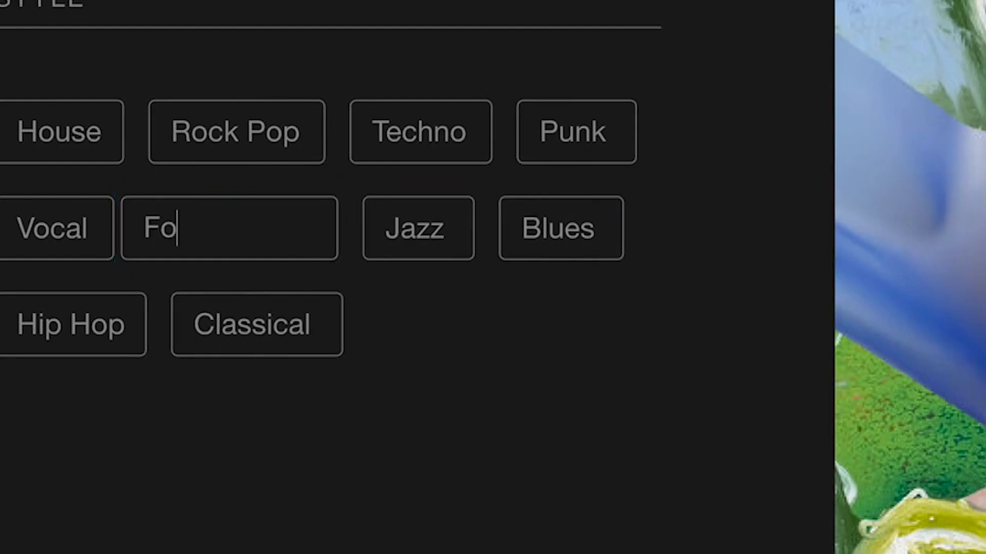
pyautogui.write('lk')
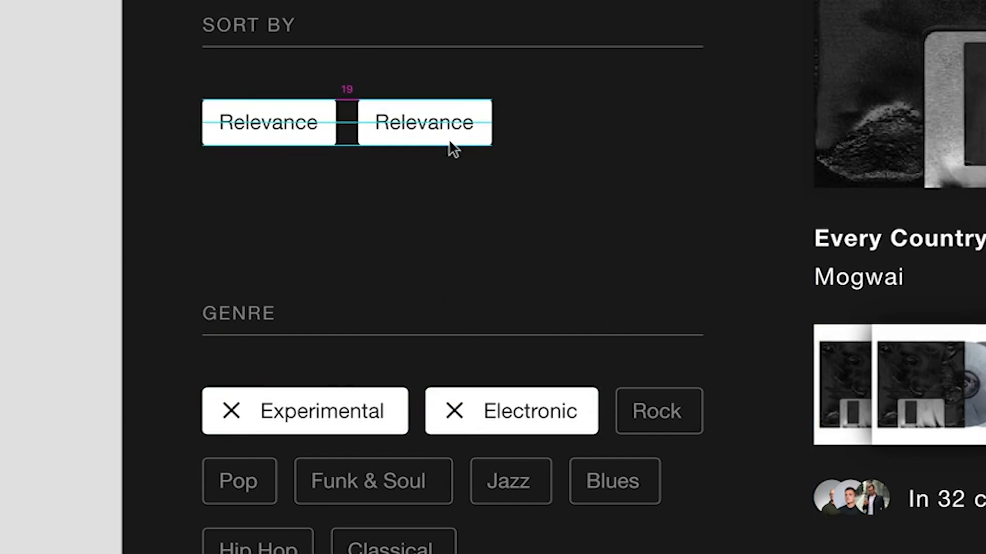
pyautogui.click(658, 411)
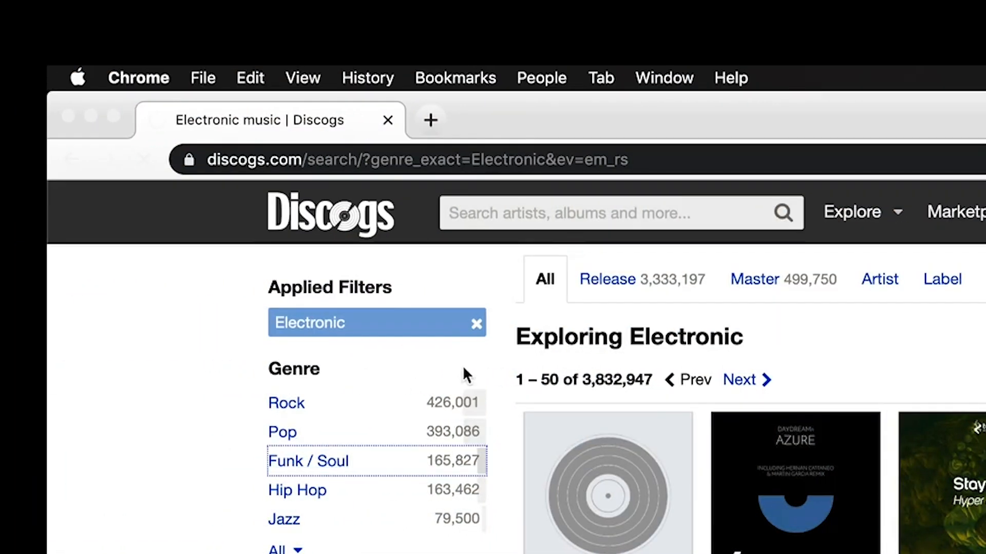
# - Build a Price Range heading with High to low and Low to high tags under Format
pyautogui.click(308, 461)
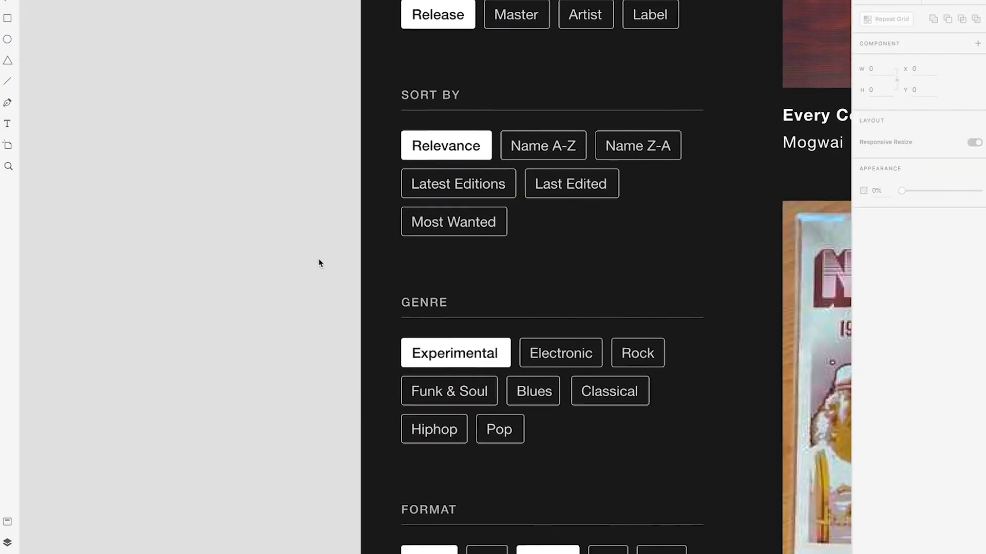
pyautogui.scroll(-3)
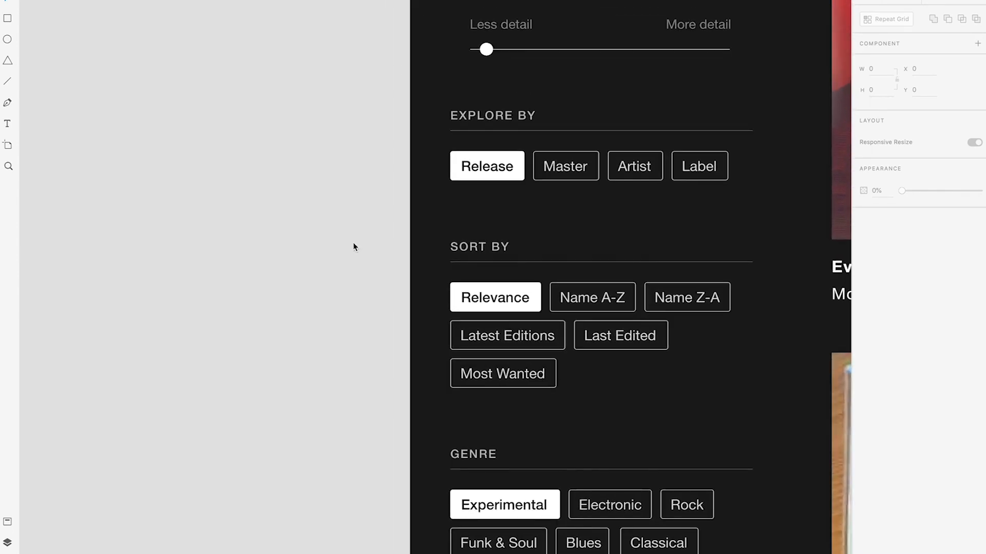
pyautogui.click(634, 166)
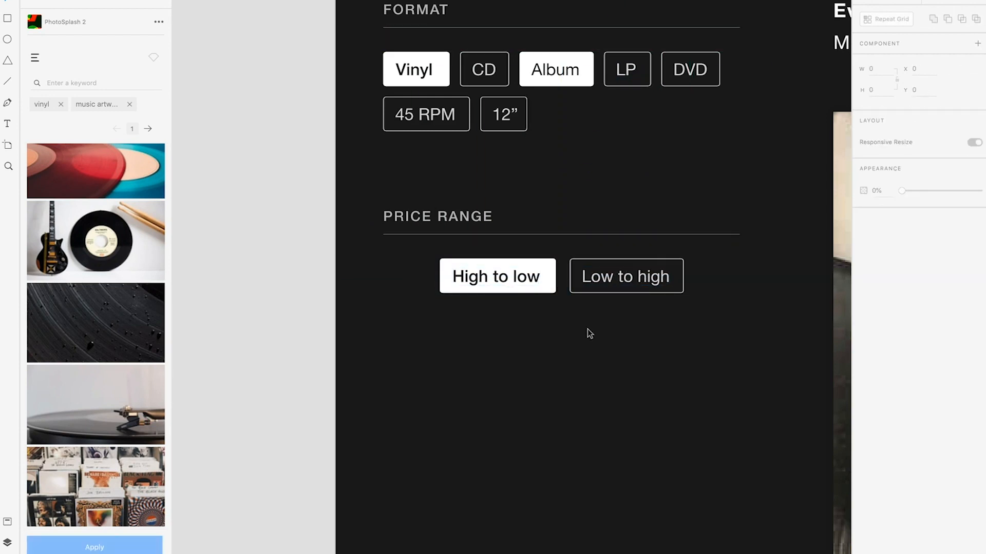
# - Join the High to low / Low to high pair and add the $14–$487 price slider
pyautogui.click(426, 114)
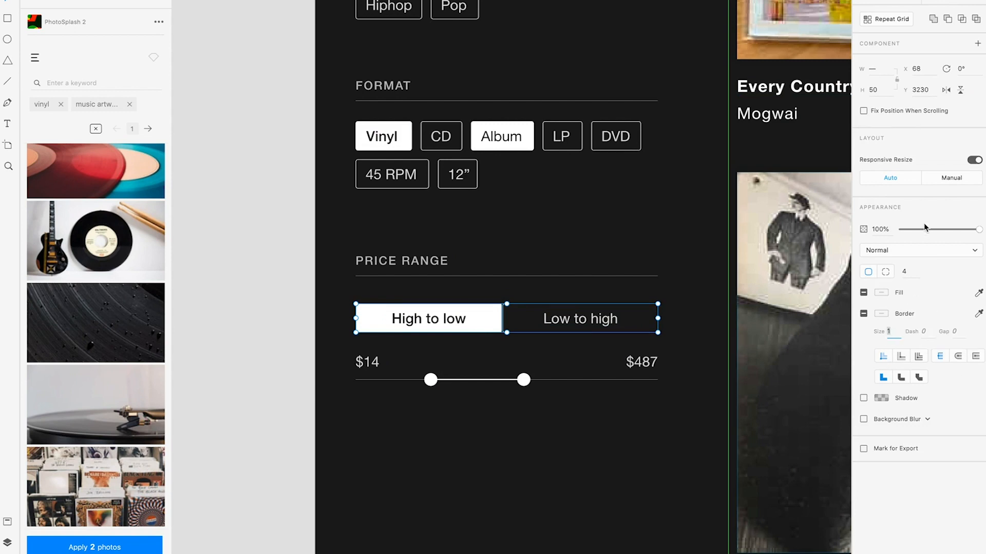
pyautogui.click(580, 319)
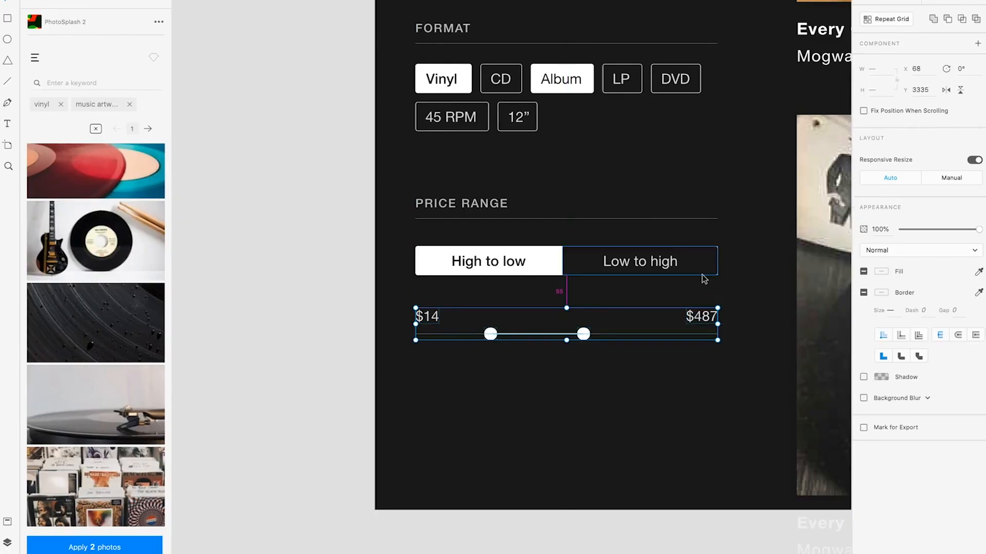
pyautogui.click(501, 242)
pyautogui.write('user')
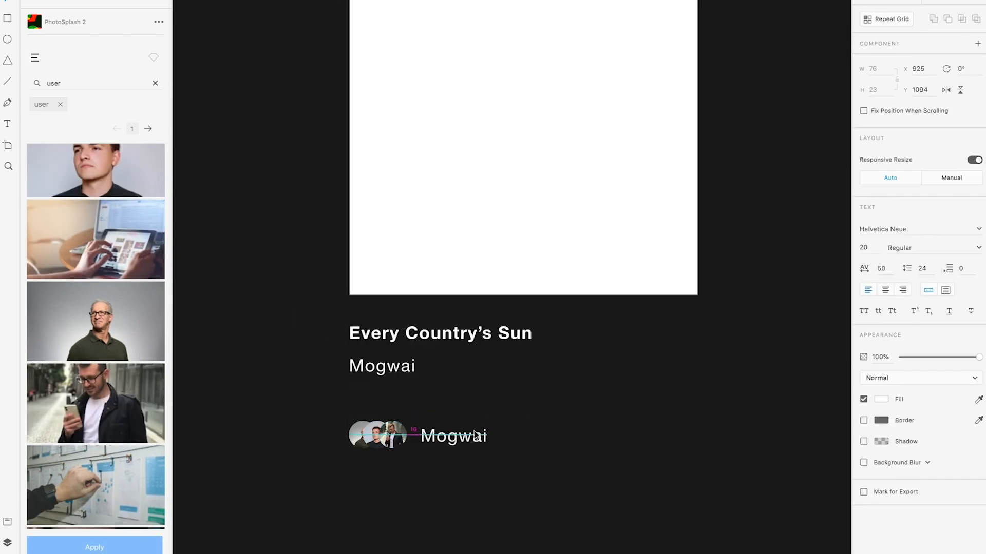
# - Change the text beside the avatars to read 'In 32 collections'
pyautogui.write('In 32 collec')
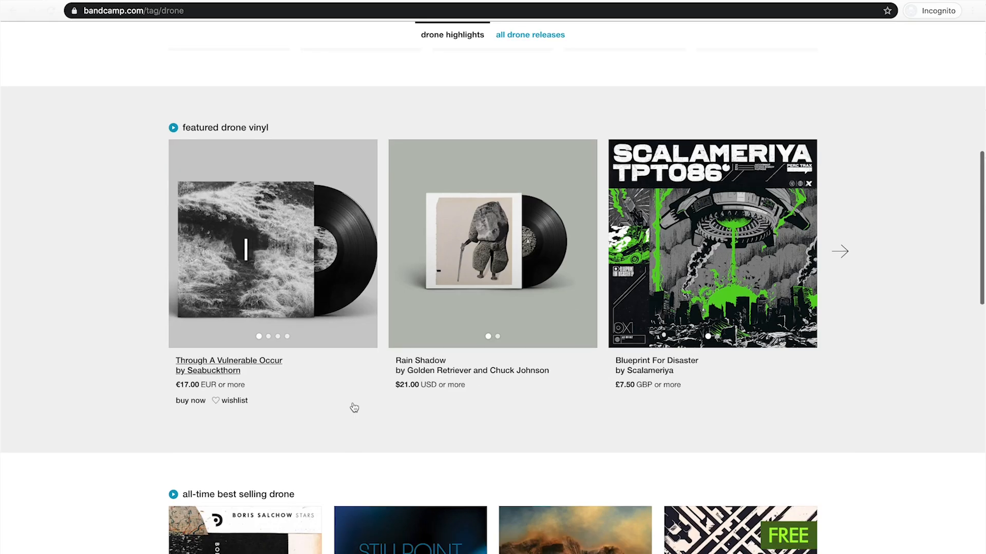
# - Scroll the Bandcamp drone tag page down to the featured drone vinyl carousel
pyautogui.scroll(-3)
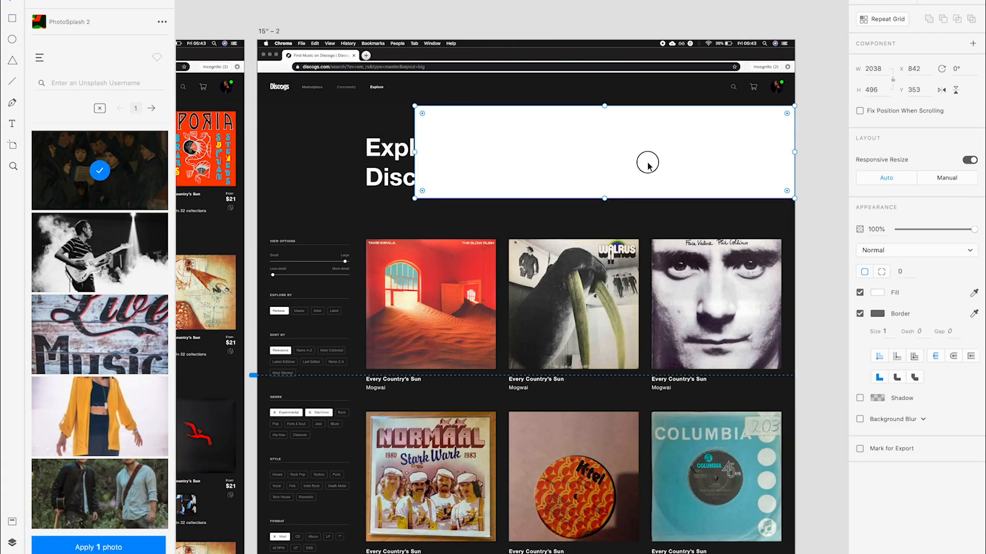
# - Apply the dark vinyl record photo from PhotoSplash to the hero rectangle
pyautogui.click(99, 252)
pyautogui.write('vinyl')
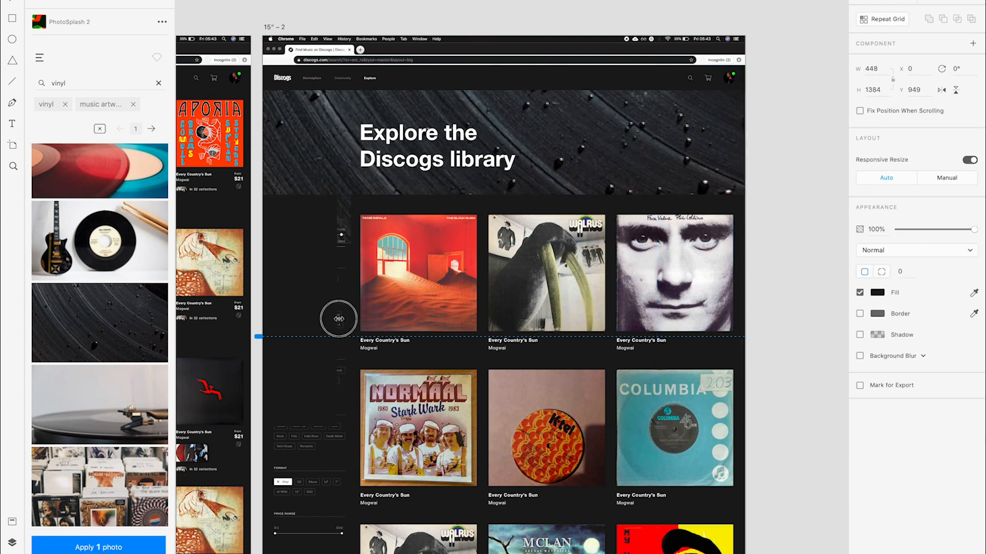
pyautogui.scroll(3)
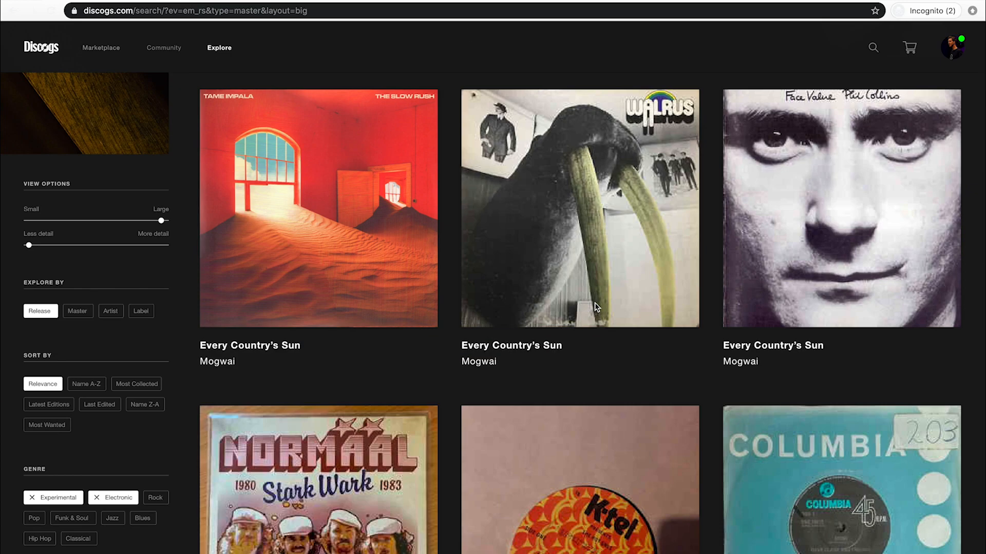
# - Scroll up and down through the Discogs Explore prototype in Chrome, reviewing its sections
pyautogui.scroll(3)
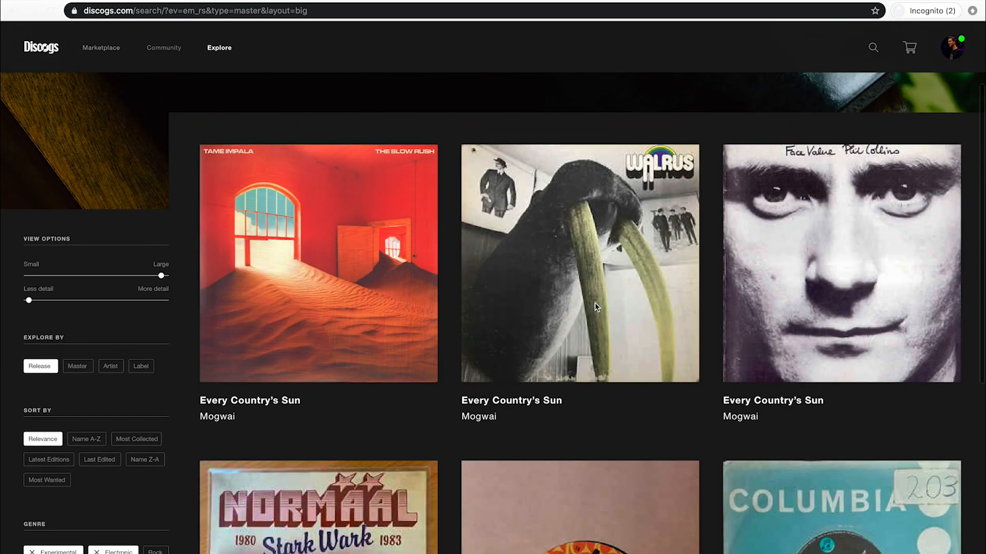
pyautogui.scroll(3)
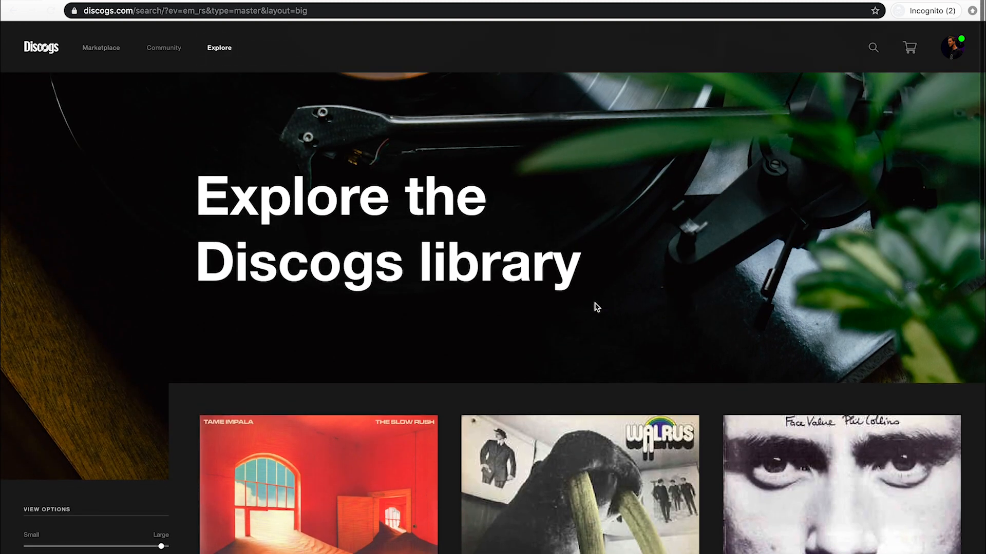
pyautogui.scroll(-3)
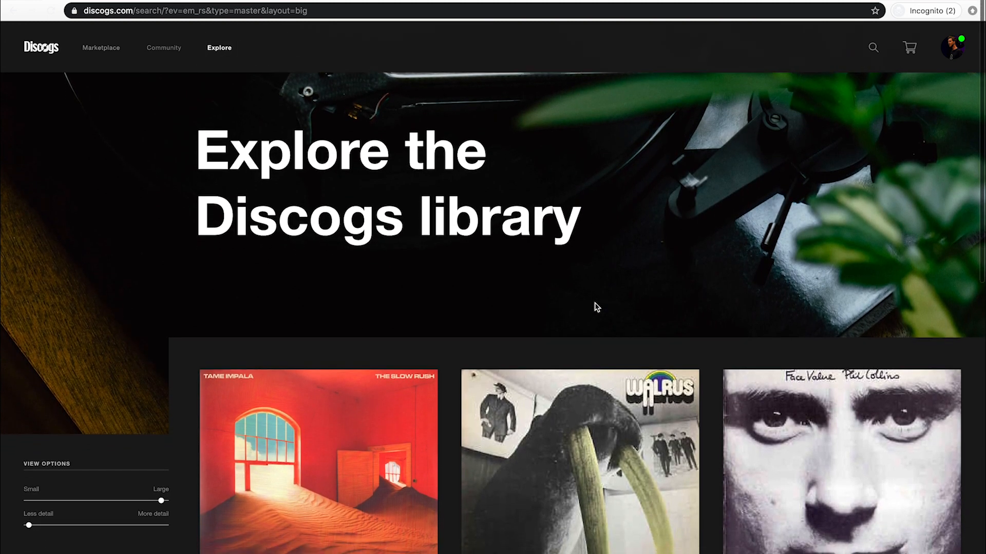
pyautogui.scroll(-3)
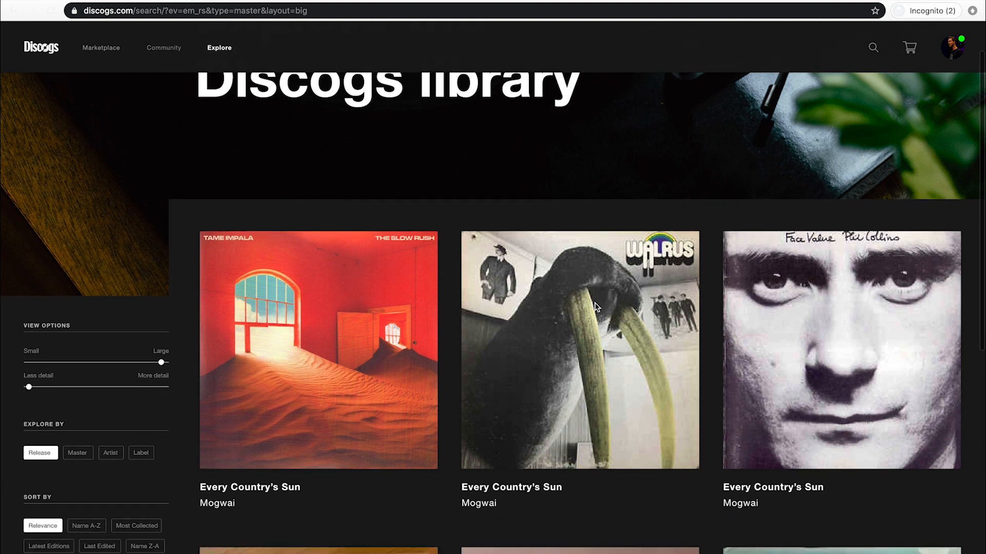
pyautogui.scroll(-3)
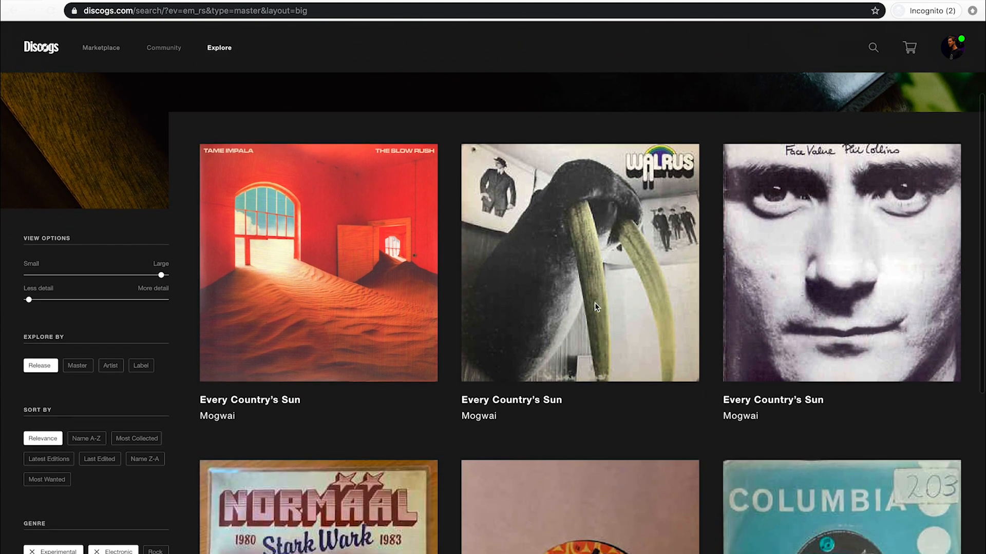
pyautogui.scroll(-3)
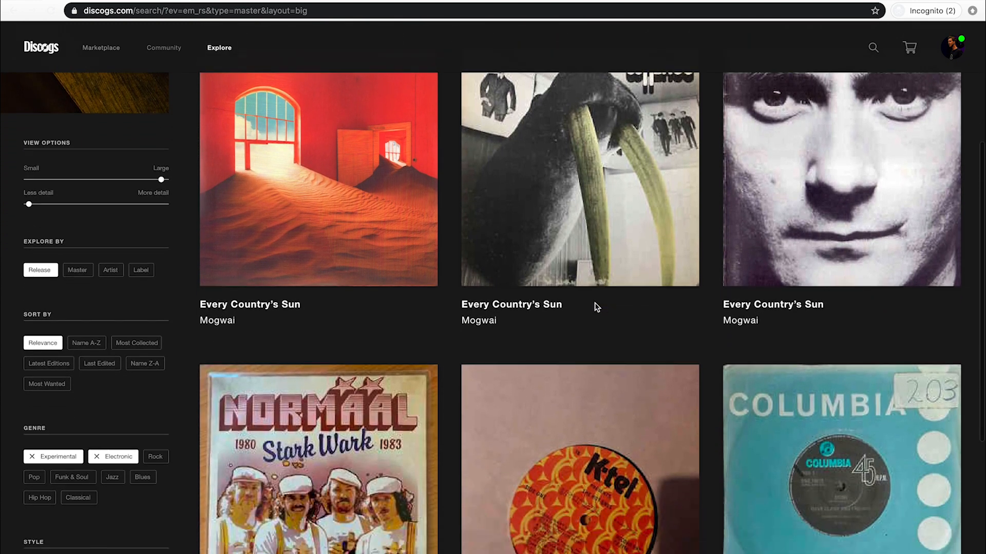
pyautogui.scroll(-3)
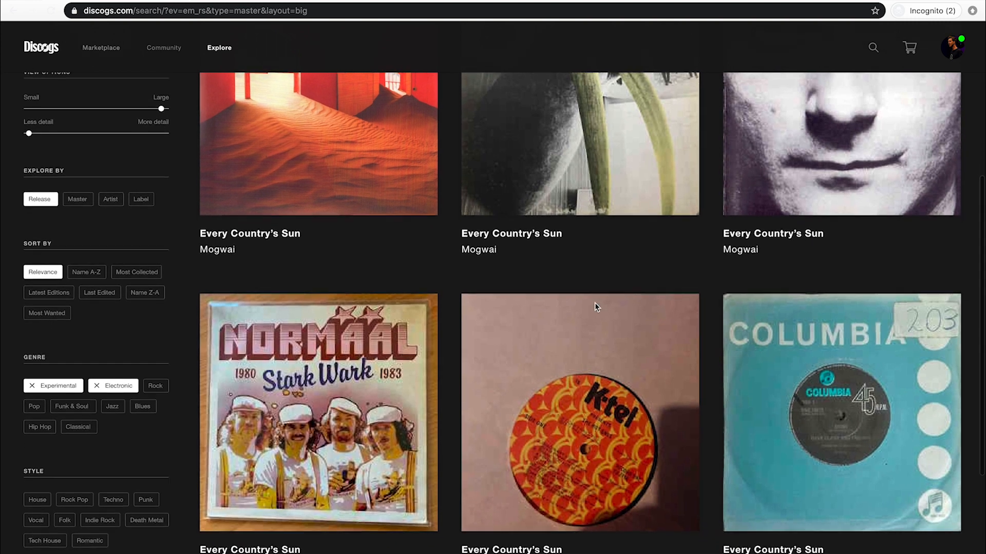
pyautogui.scroll(-3)
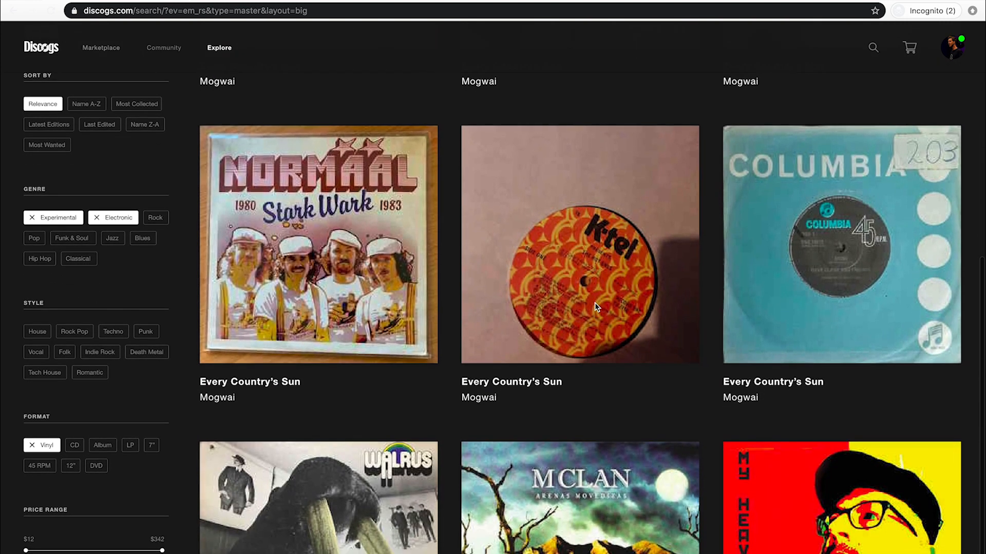
pyautogui.scroll(-3)
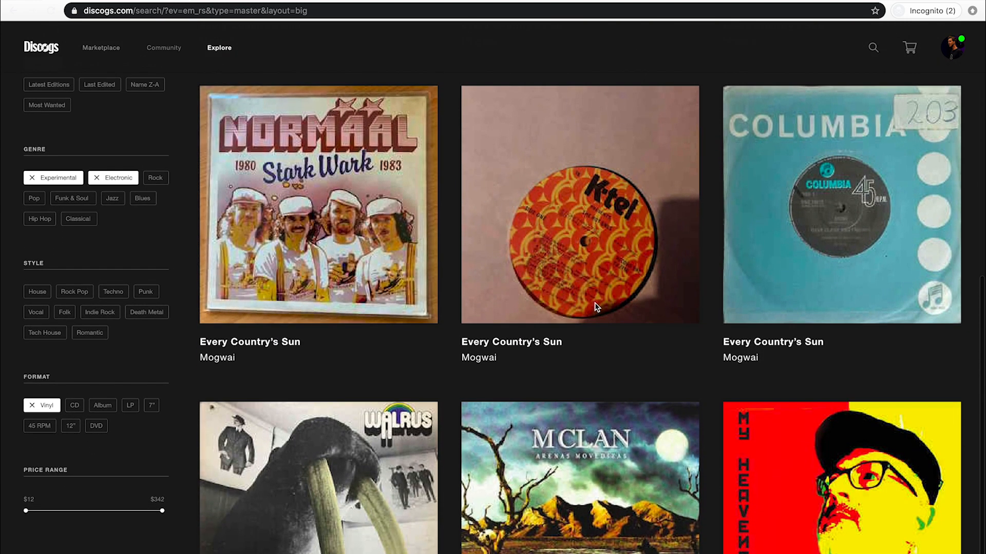
pyautogui.scroll(3)
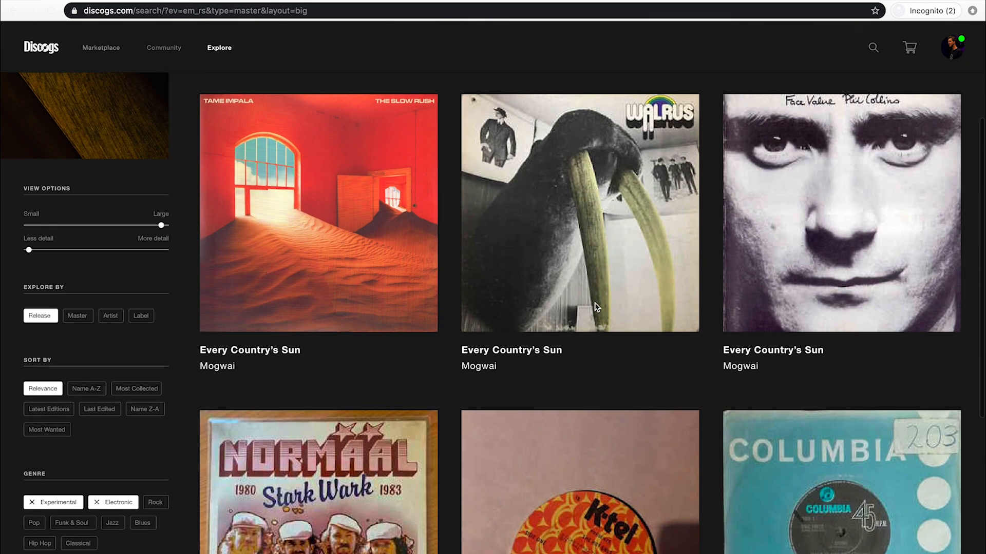
pyautogui.scroll(3)
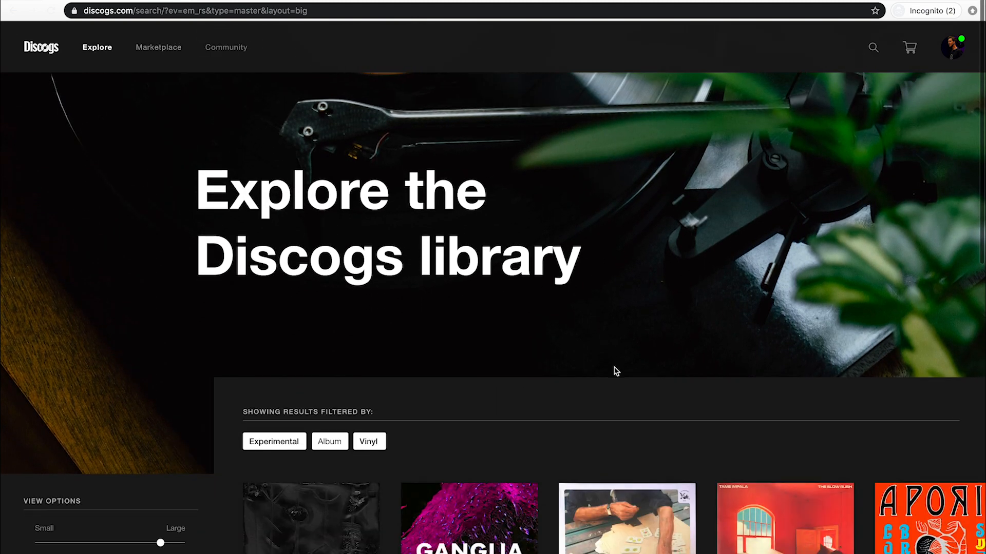
pyautogui.scroll(-3)
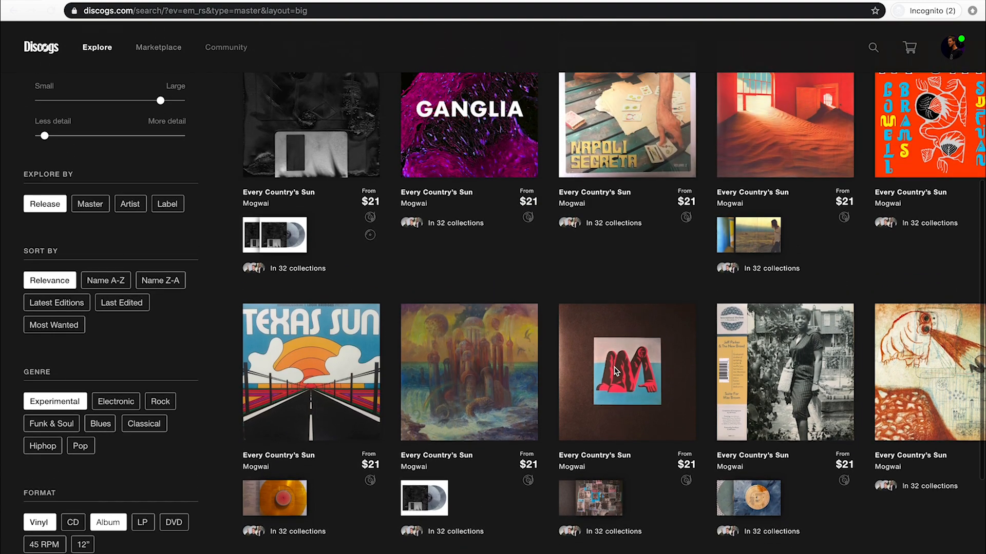
pyautogui.scroll(3)
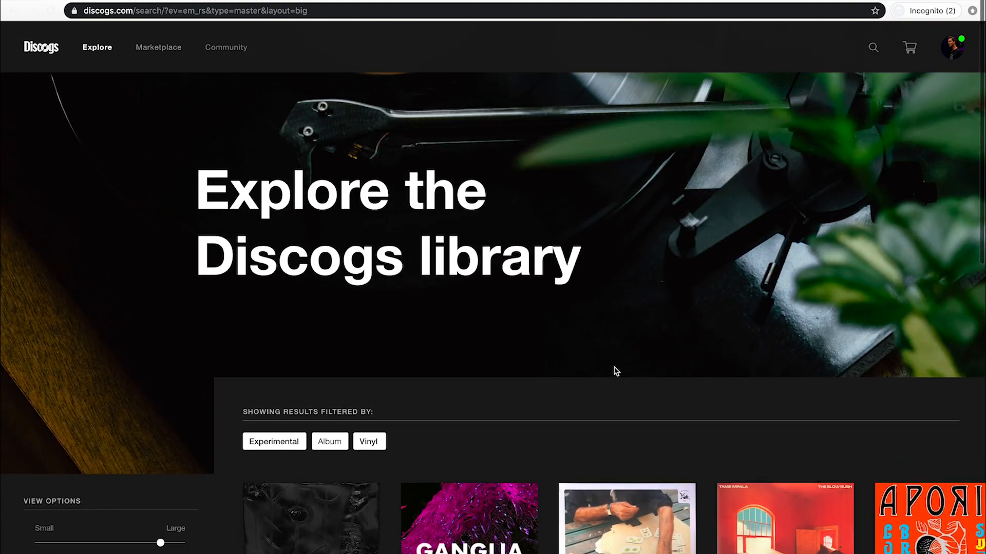